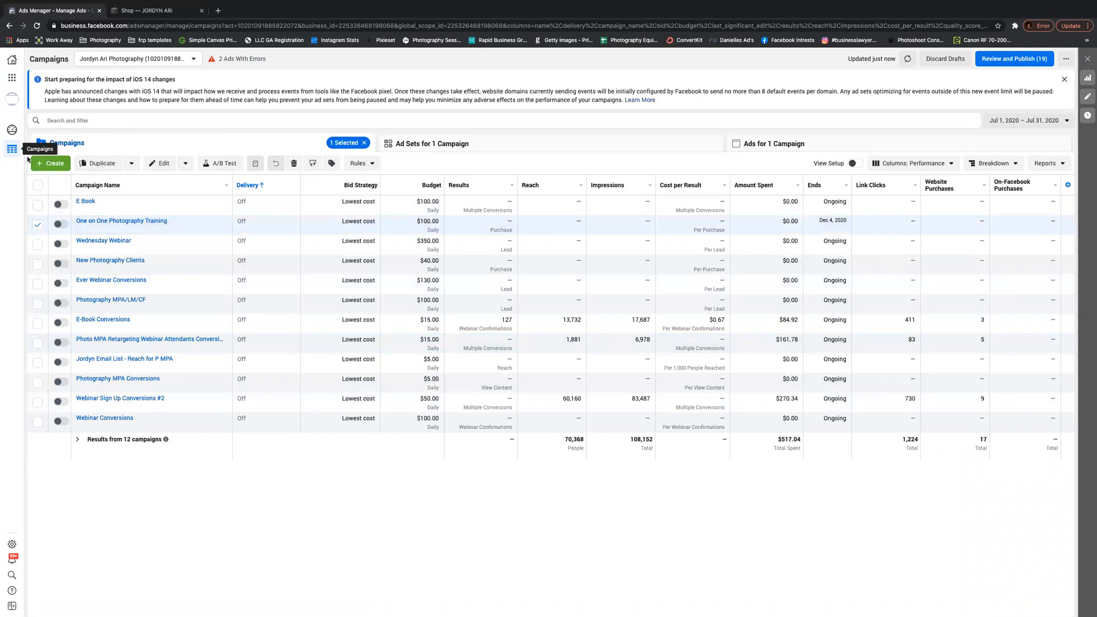
- Create a new Auction campaign with the Conversions objective
left_click(50, 163)
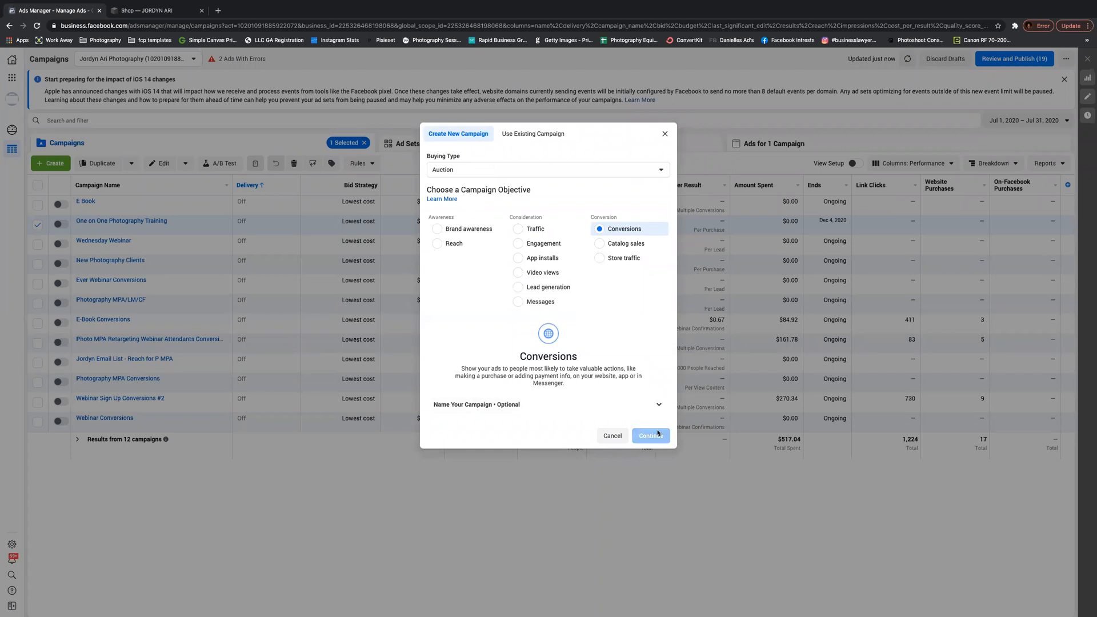
left_click(649, 436)
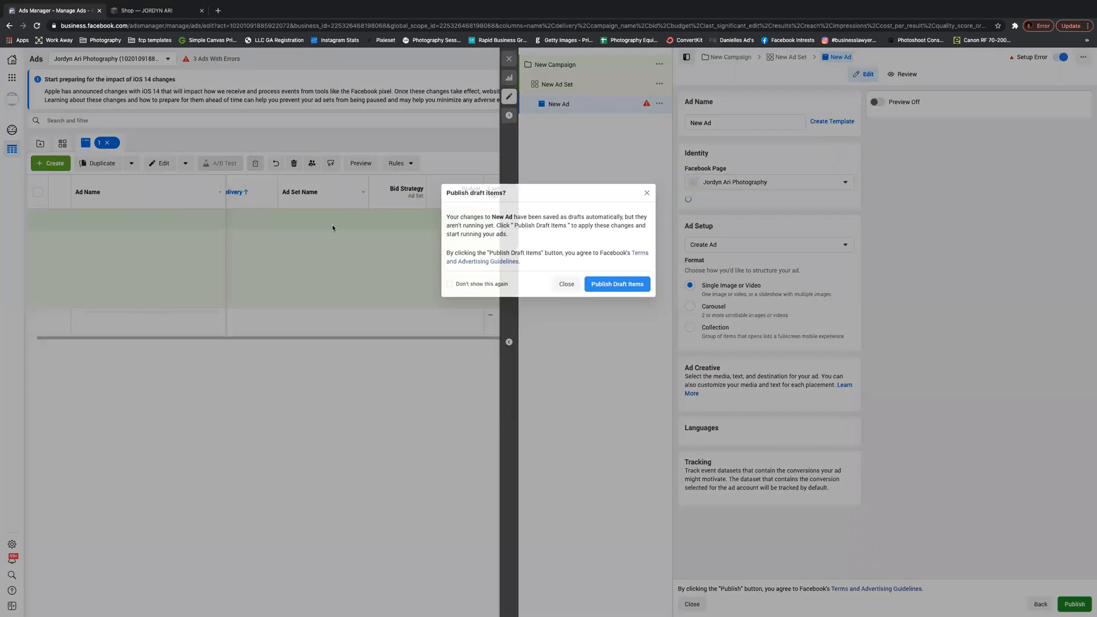
- Permanently dismiss the draft notice, keep Create Ad, and open Add Media > Add Image
left_click(449, 283)
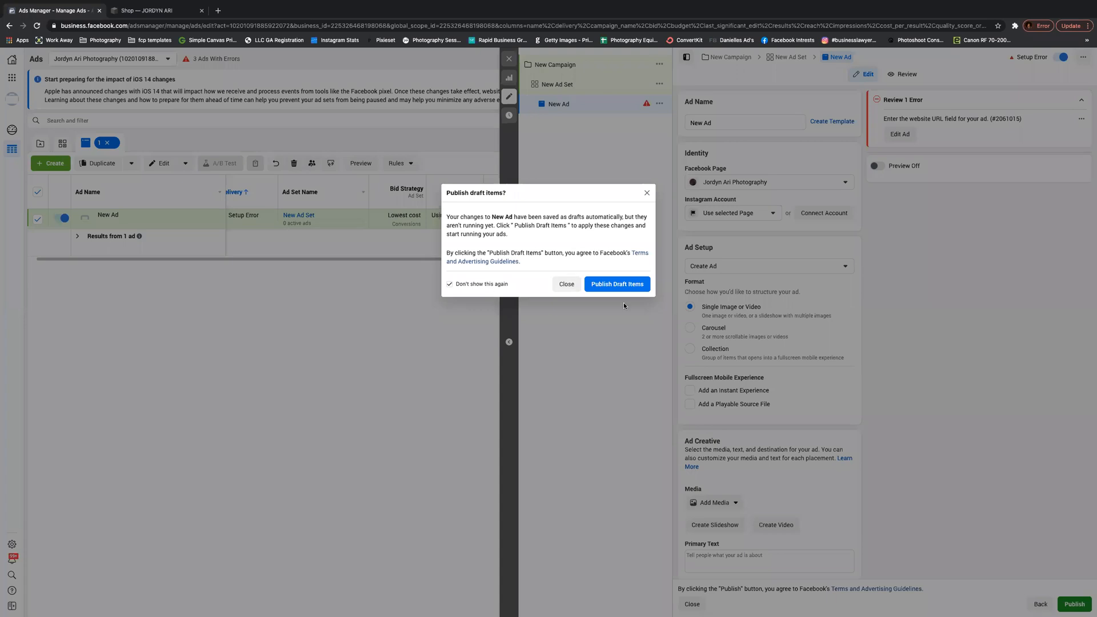
left_click(566, 284)
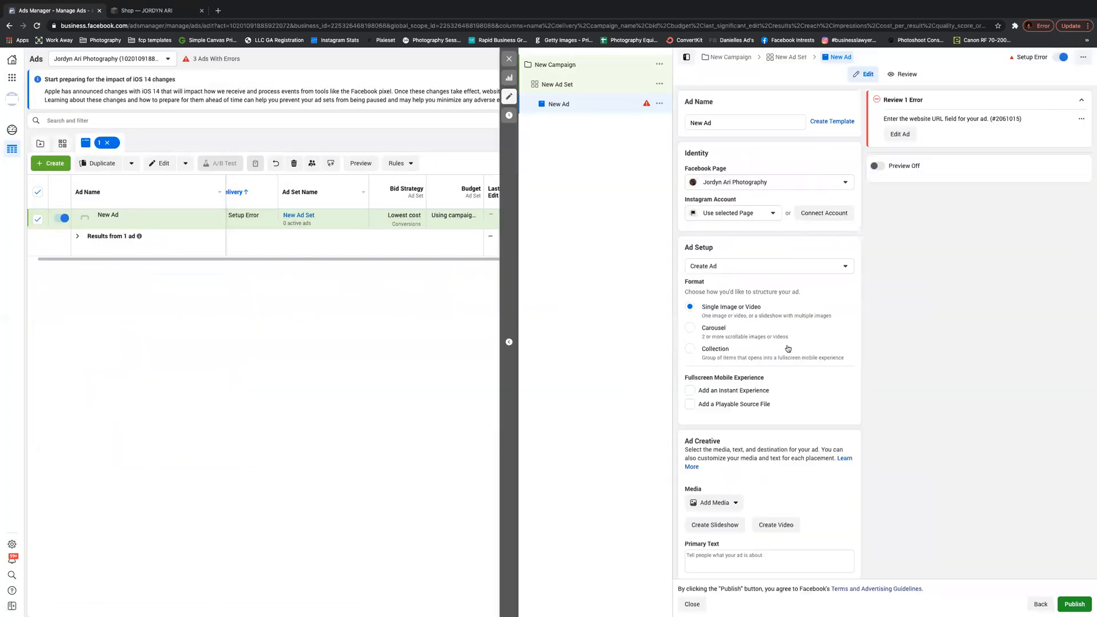
left_click(767, 266)
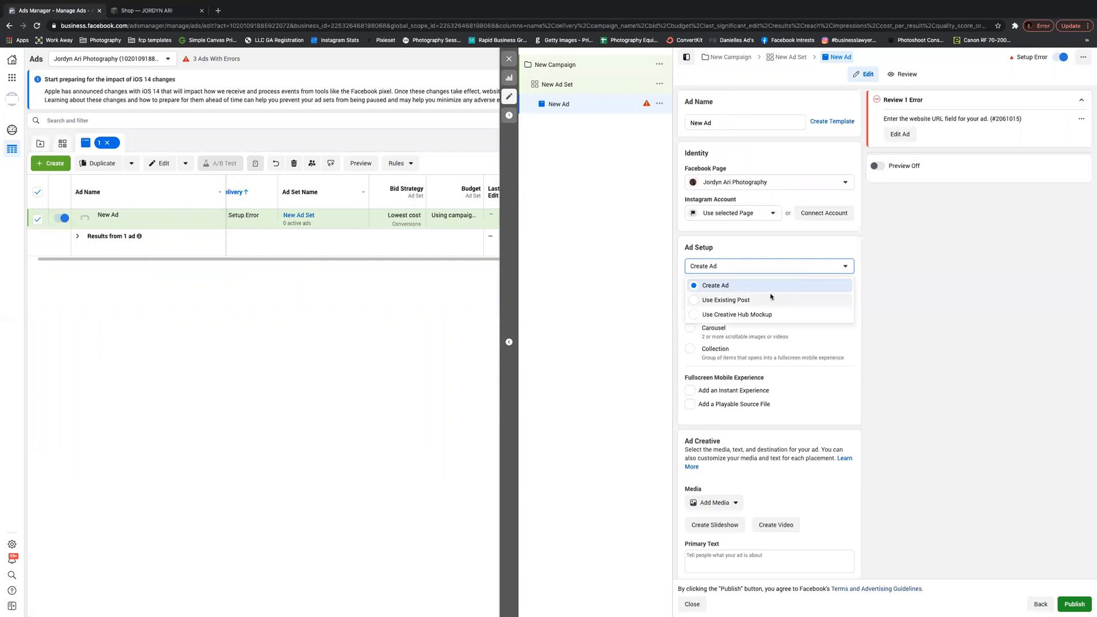
left_click(714, 285)
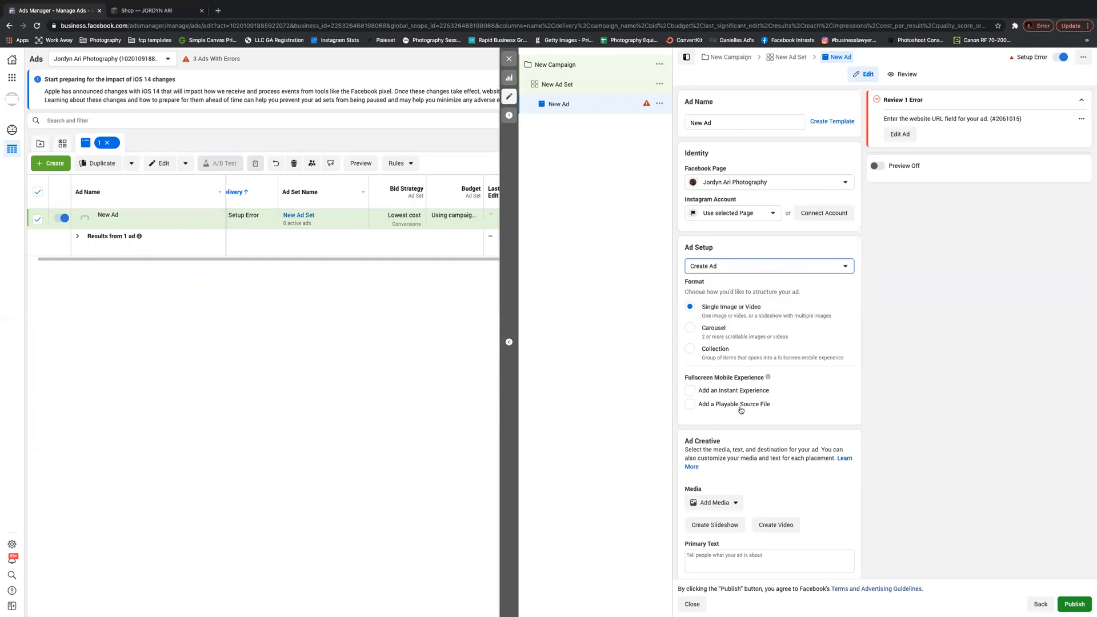
left_click(714, 503)
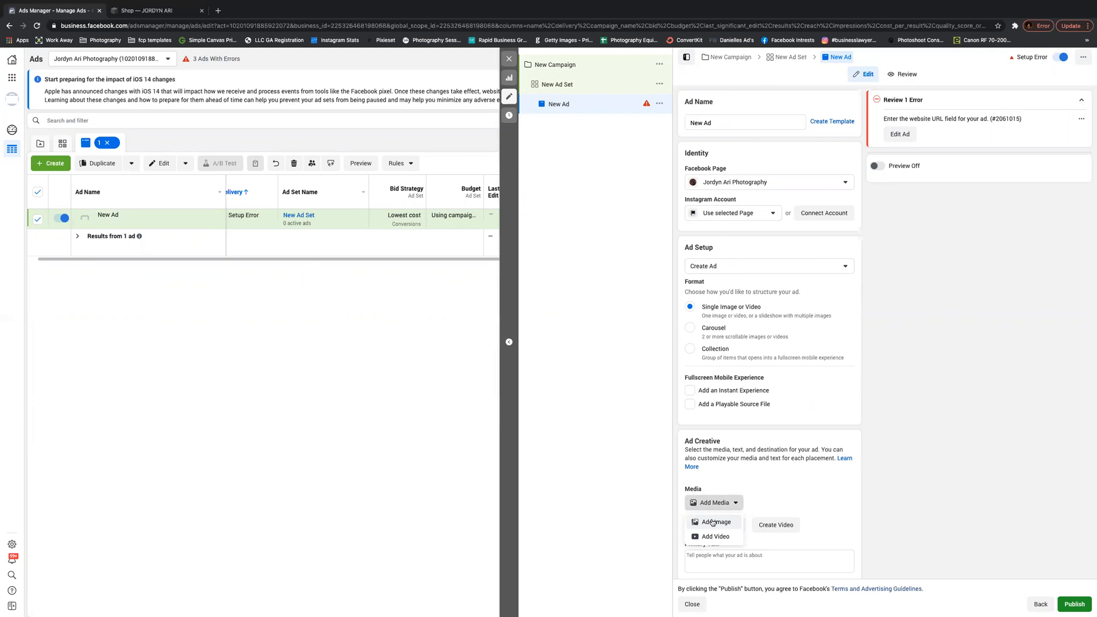
left_click(713, 522)
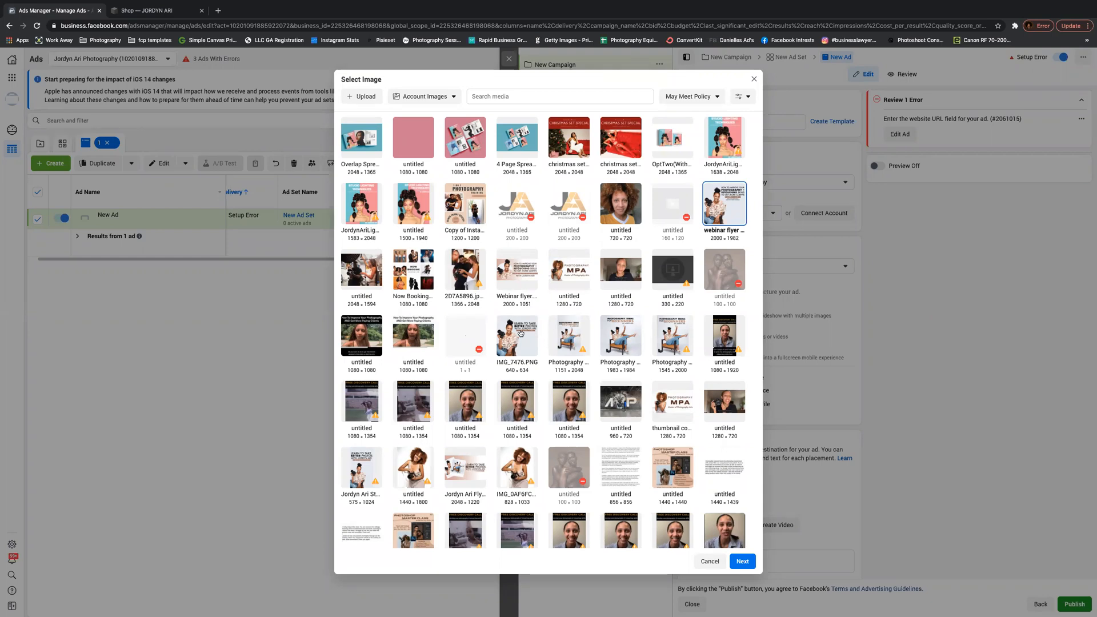
- Apply IMG_7476.PNG as the ad image and accept its crops for all placements
left_click(516, 334)
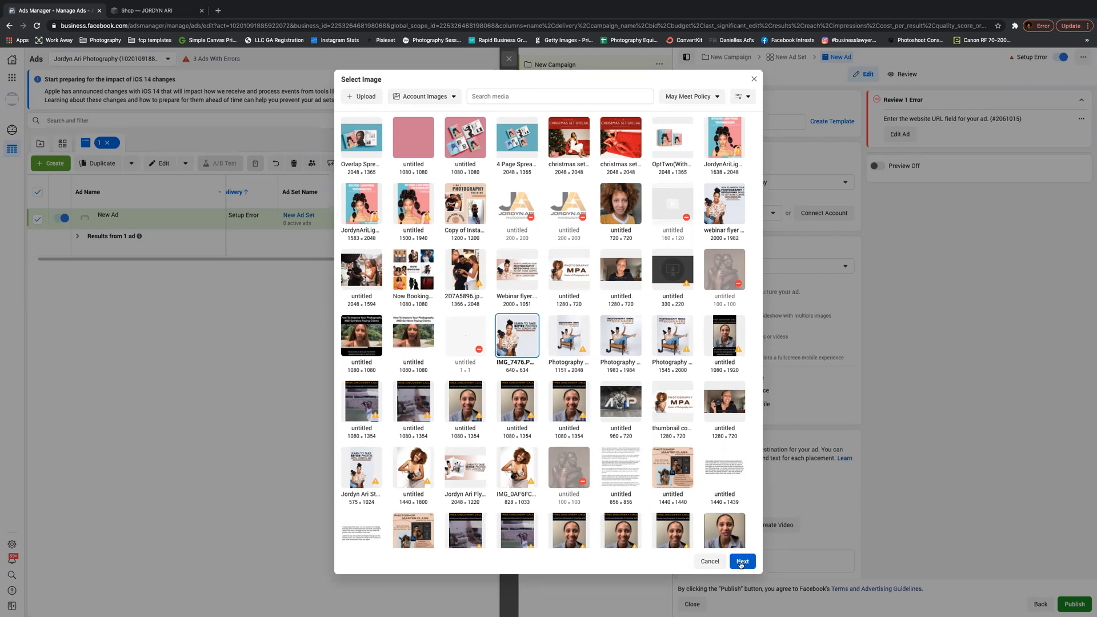
left_click(741, 561)
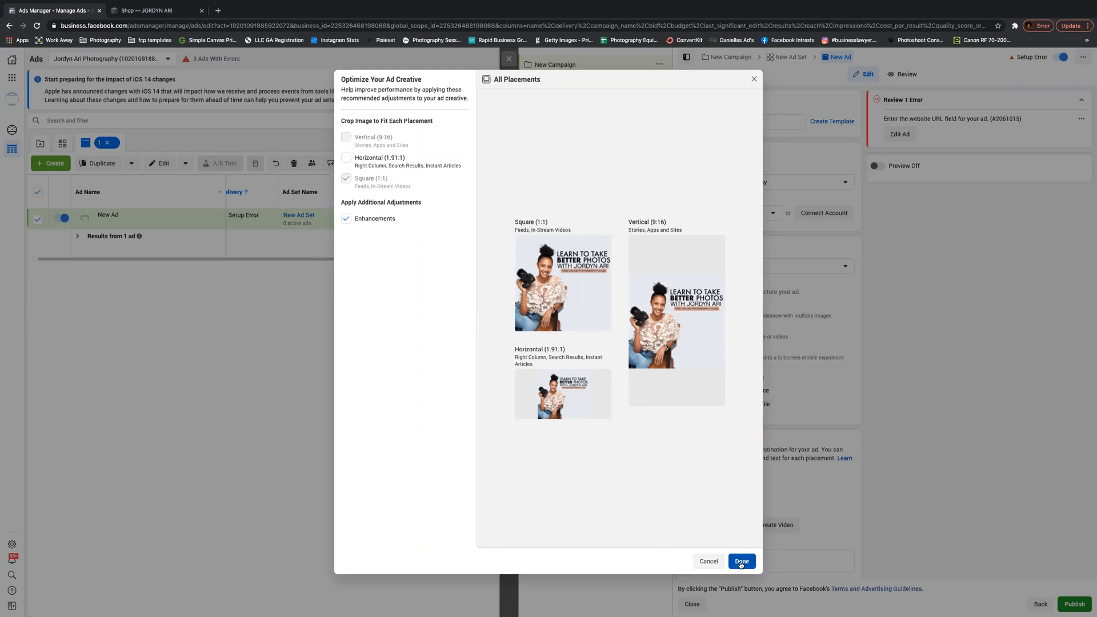
left_click(740, 561)
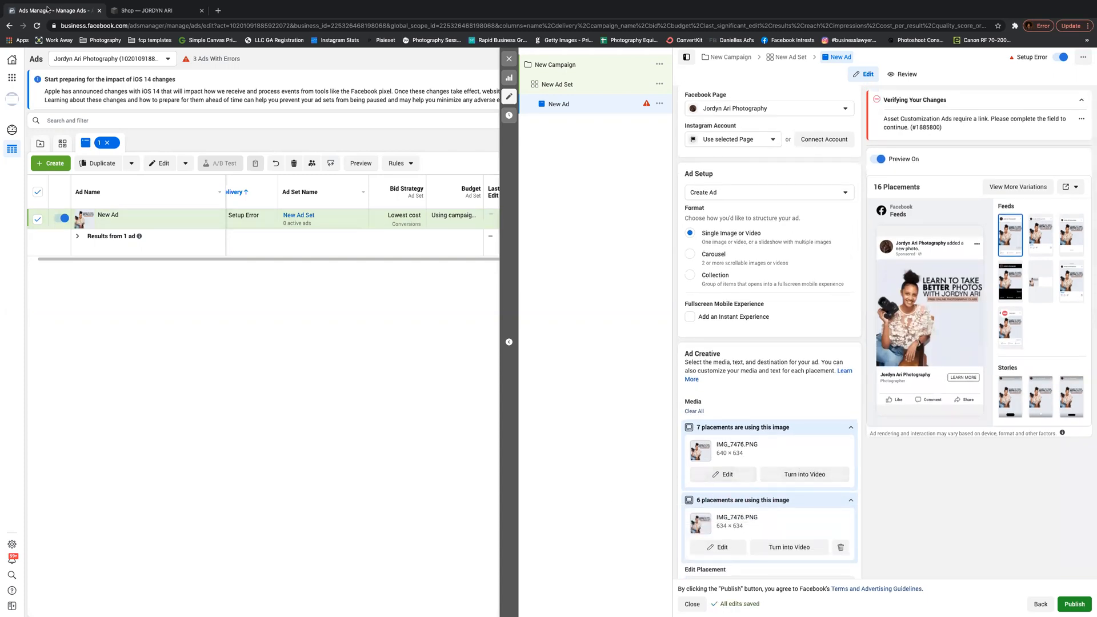
- Duplicate the Ads Manager browser tab and expand the first image placement group
right_click(50, 10)
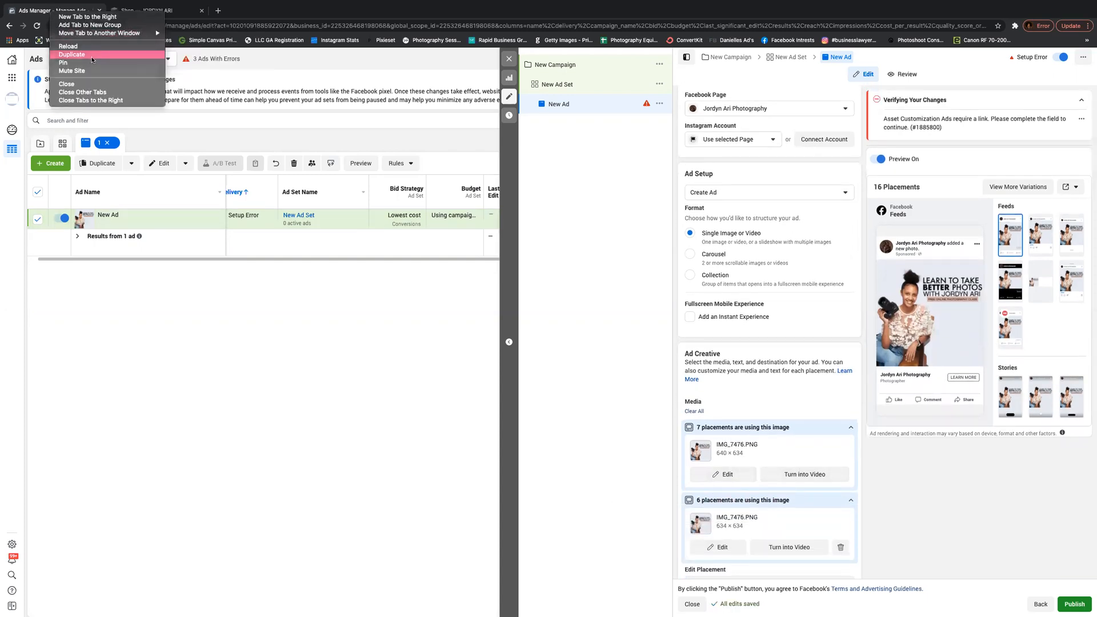
left_click(72, 55)
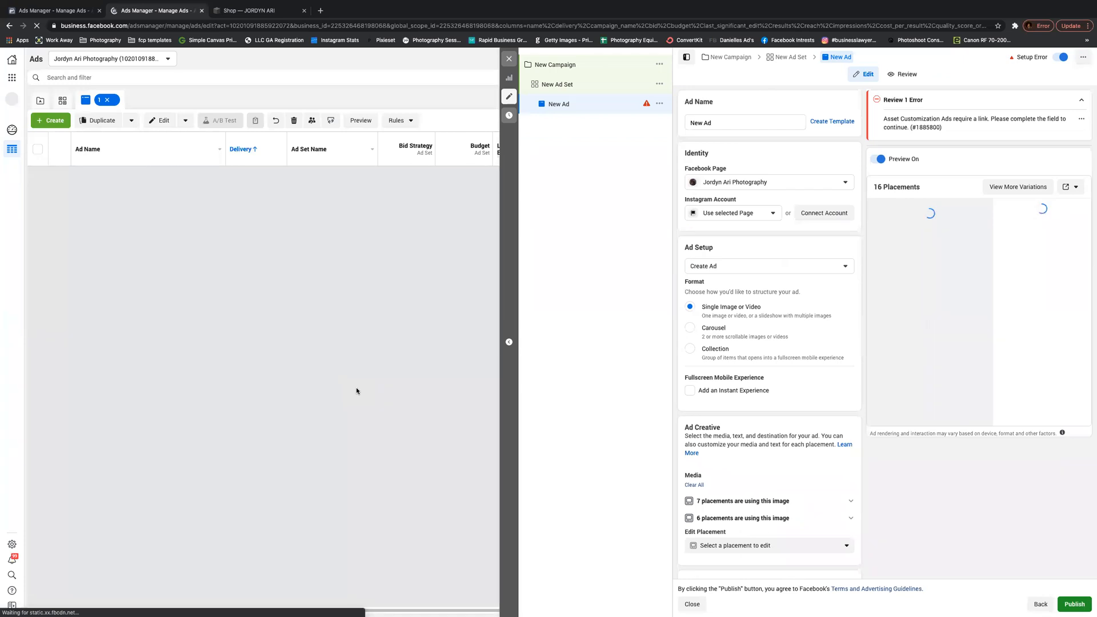
left_click(744, 501)
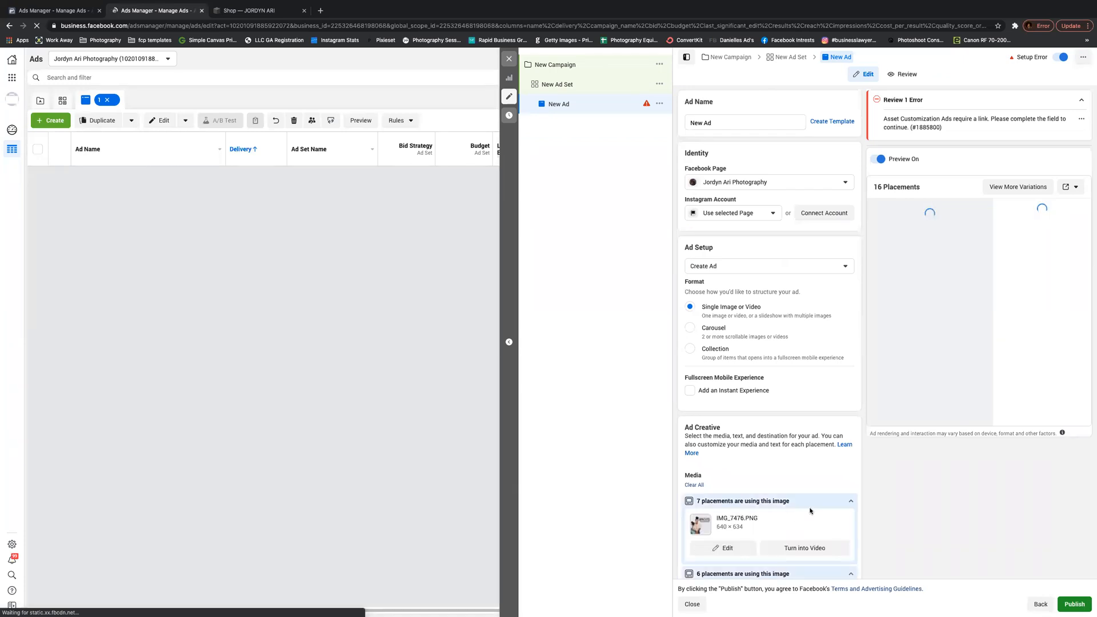
scroll("down", 3)
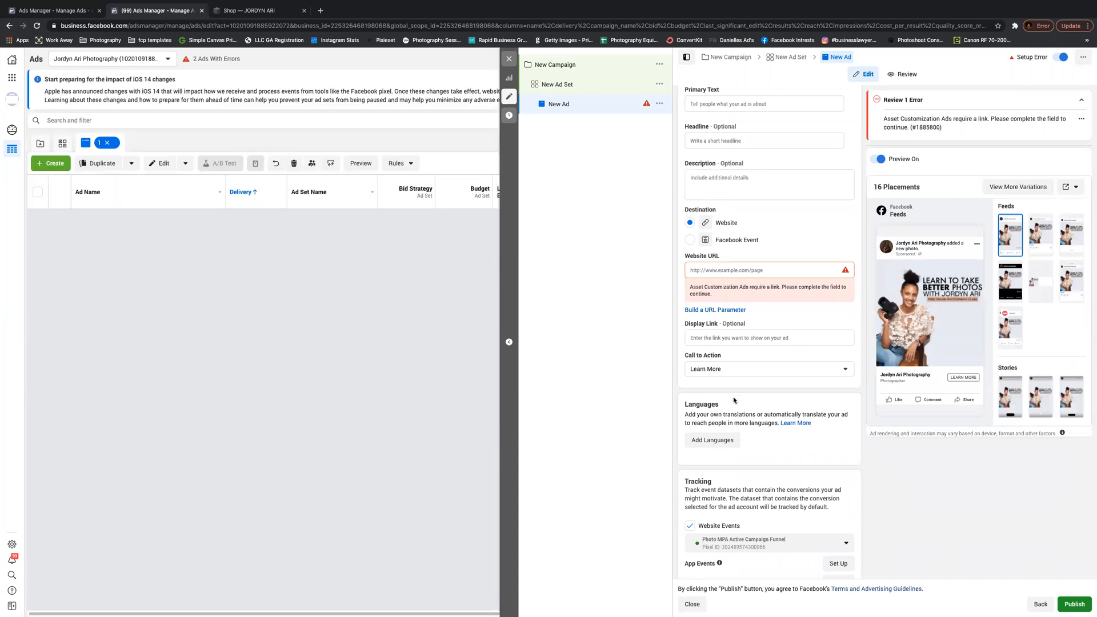
mouse_move(761, 115)
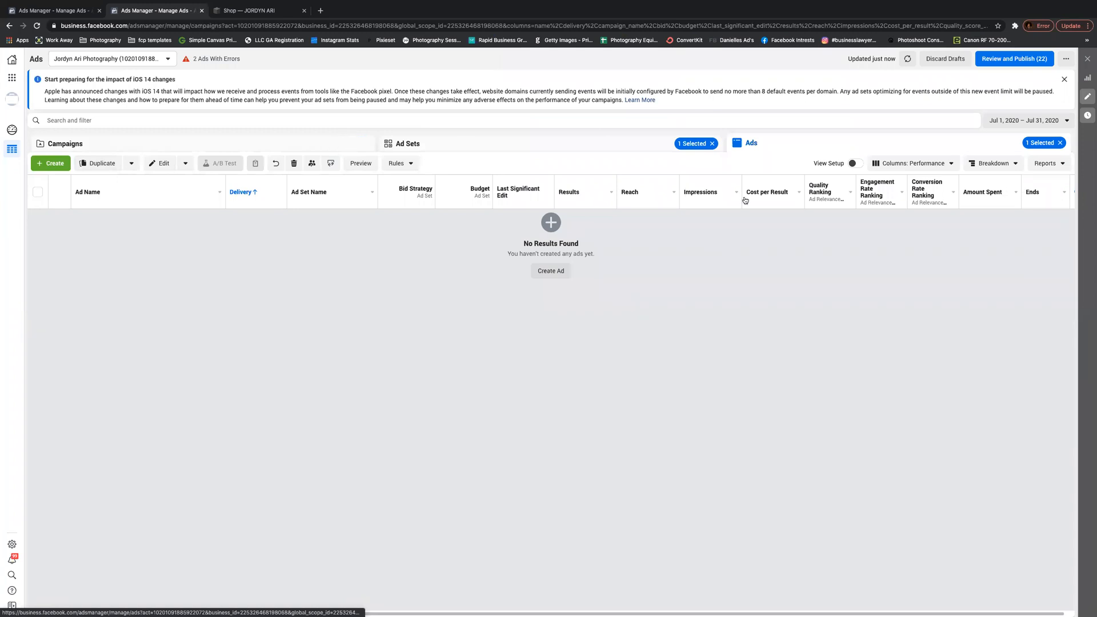
- Show ads from every ad set and sort them by Results
left_click(68, 144)
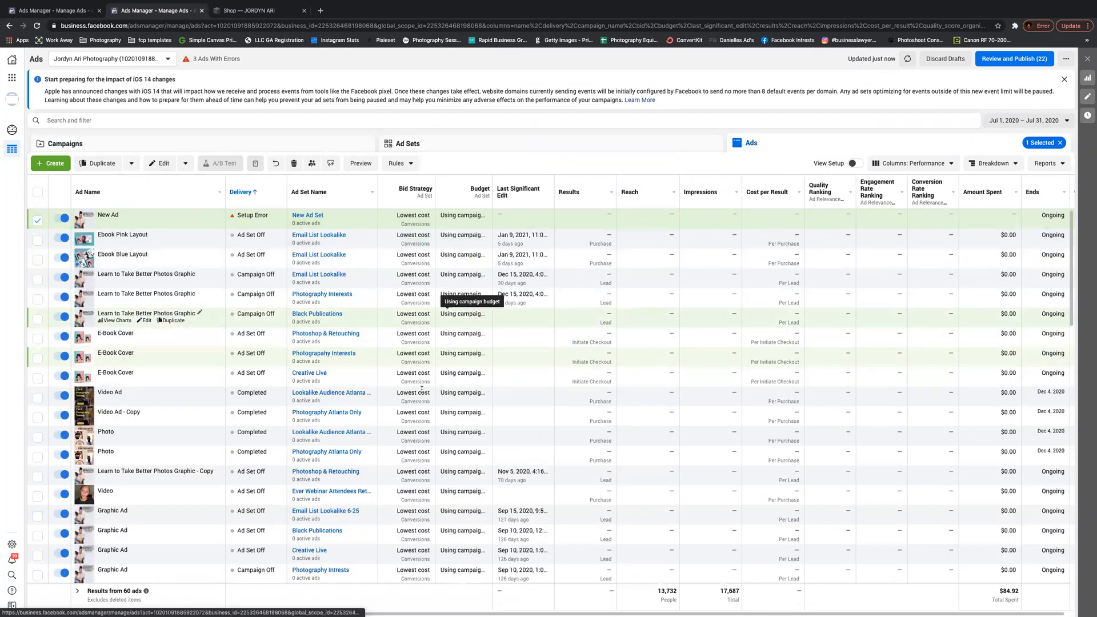
left_click(38, 319)
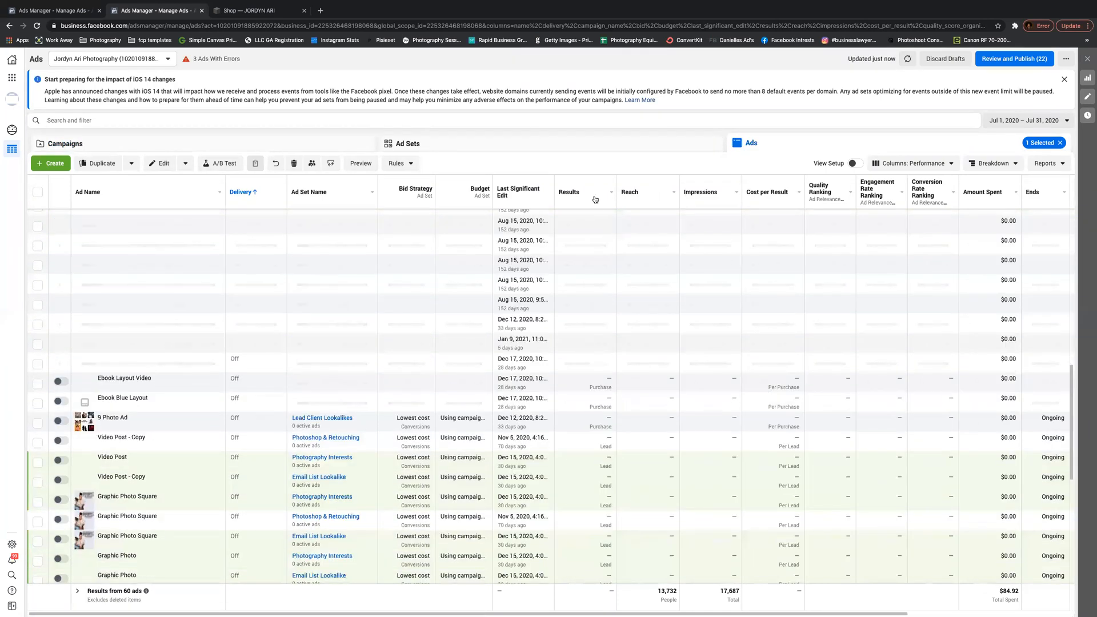
left_click(569, 192)
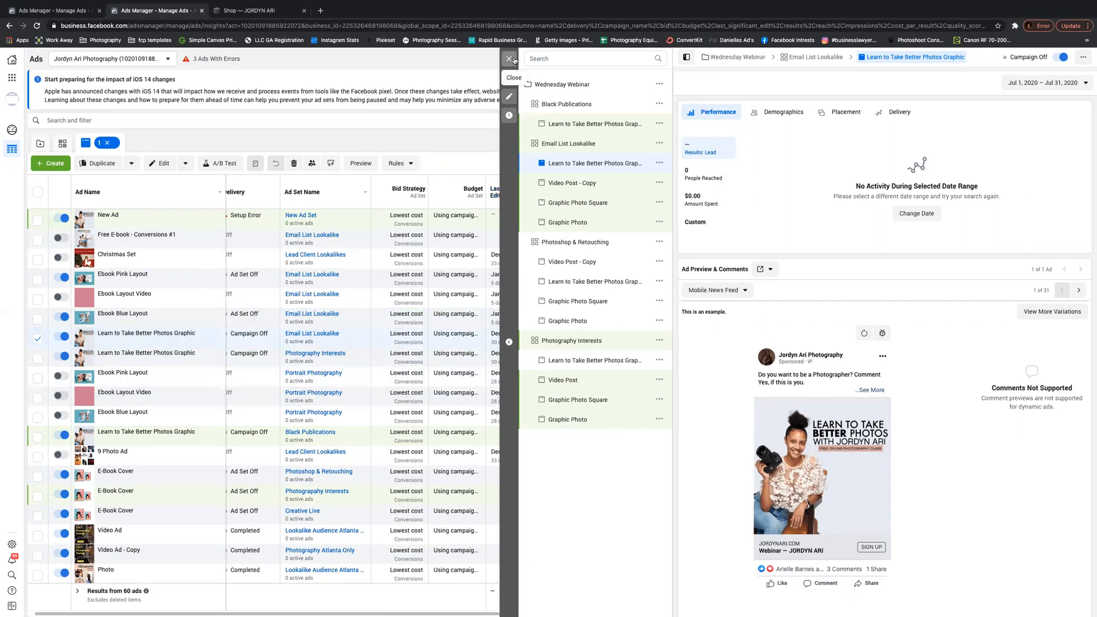
- Edit the Webinar Sign Up Conversions #2 campaign and open its Flyer Image 1 ad
left_click(510, 59)
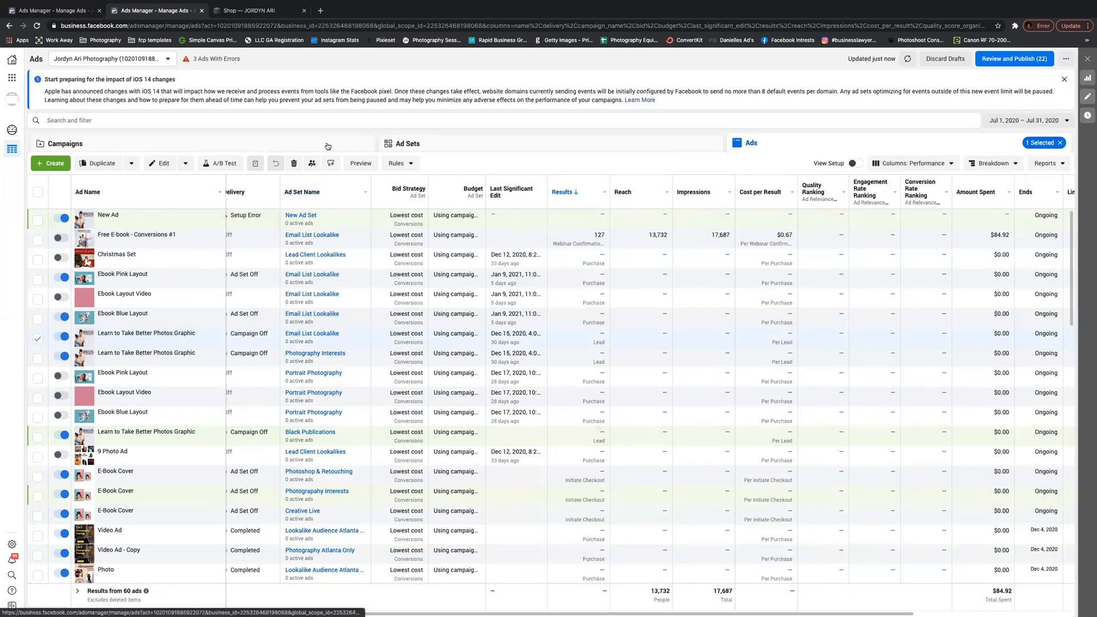
left_click(63, 143)
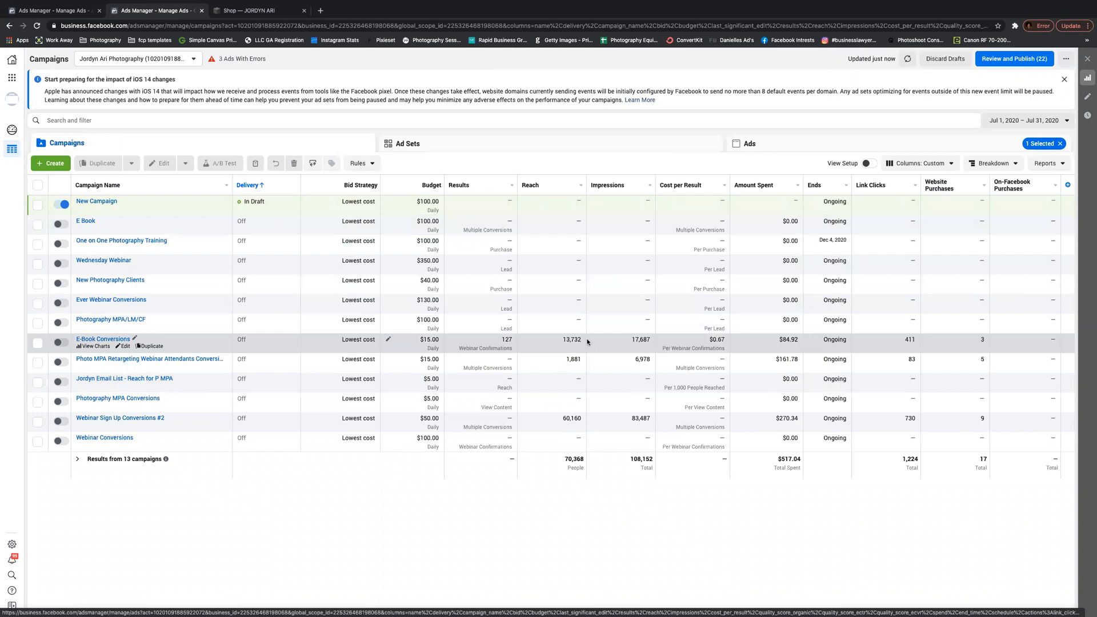
left_click(38, 343)
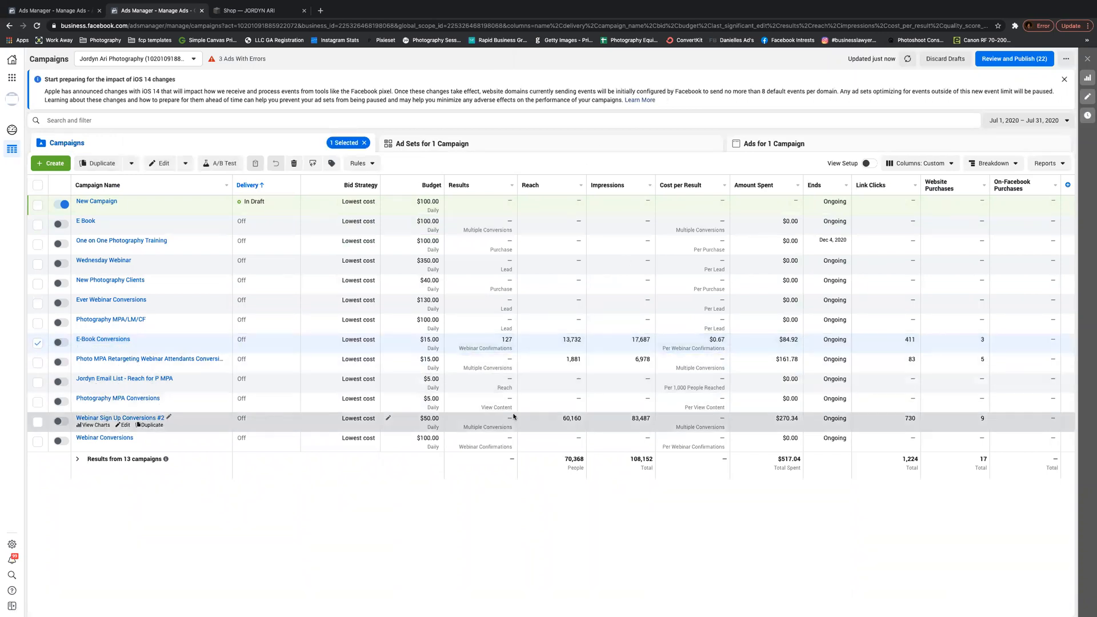
left_click(772, 143)
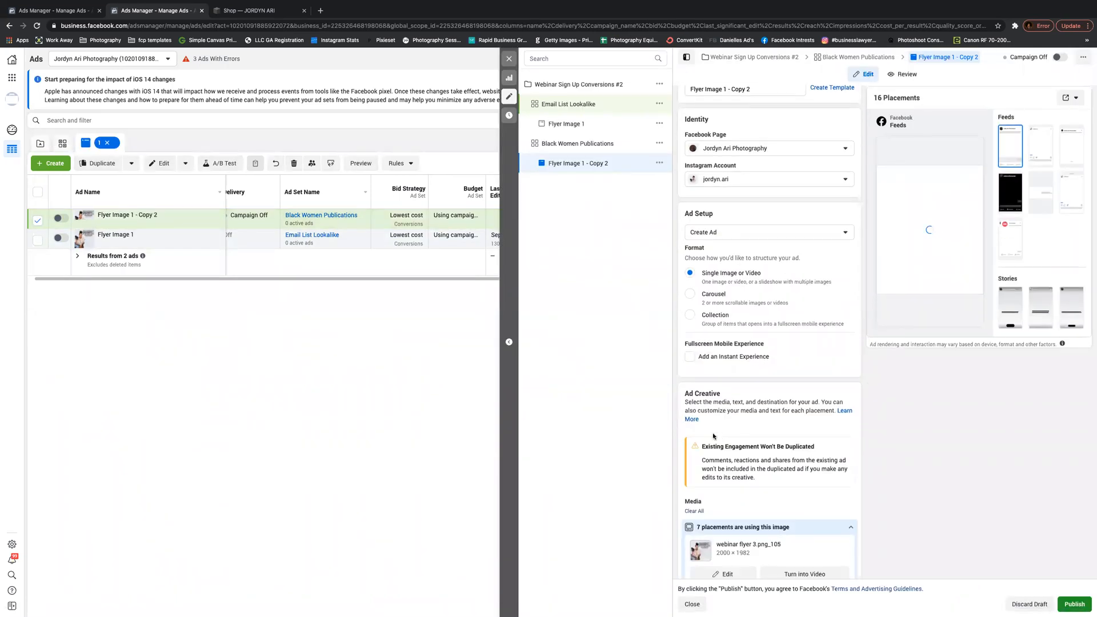
scroll("down", 3)
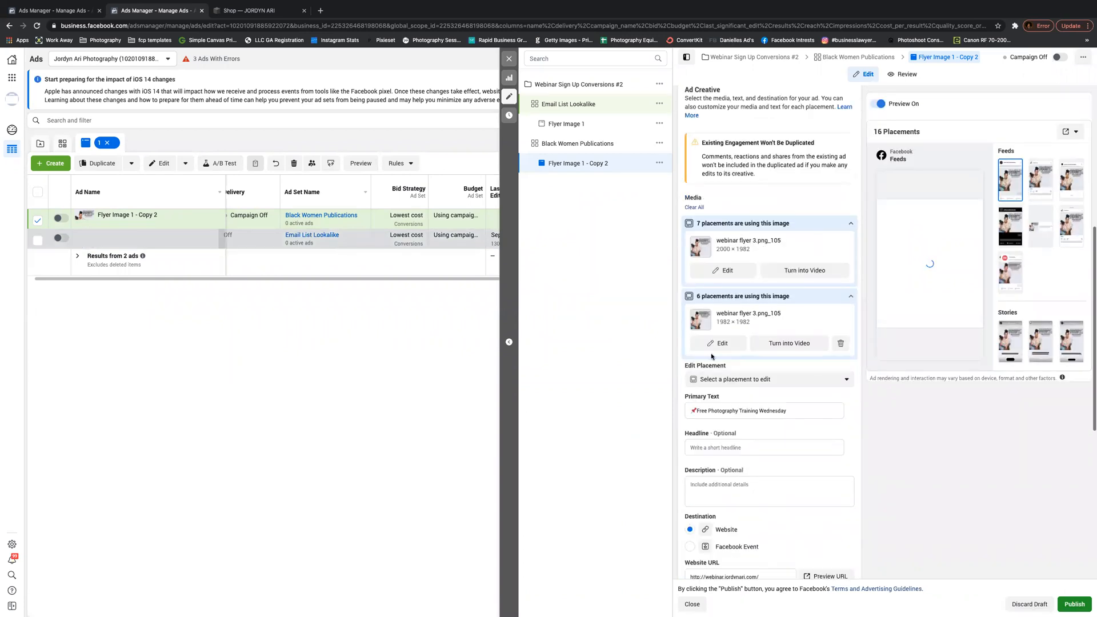
left_click(566, 123)
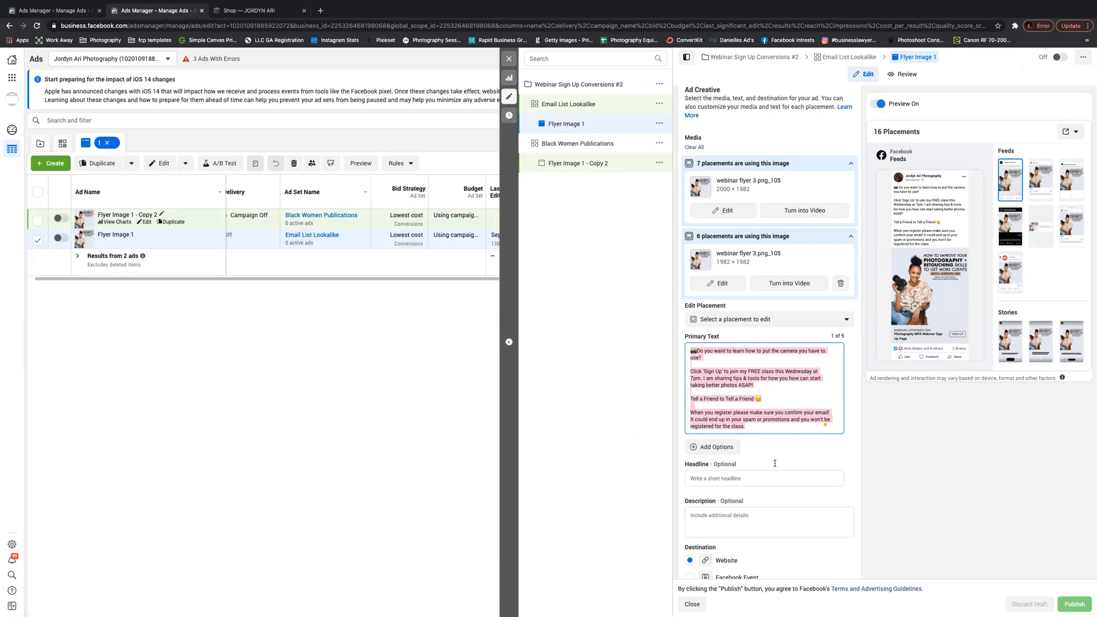
- Switch between the Flyer Image 1 - Copy 2 and Flyer Image 1 ads in the editor
left_click(577, 163)
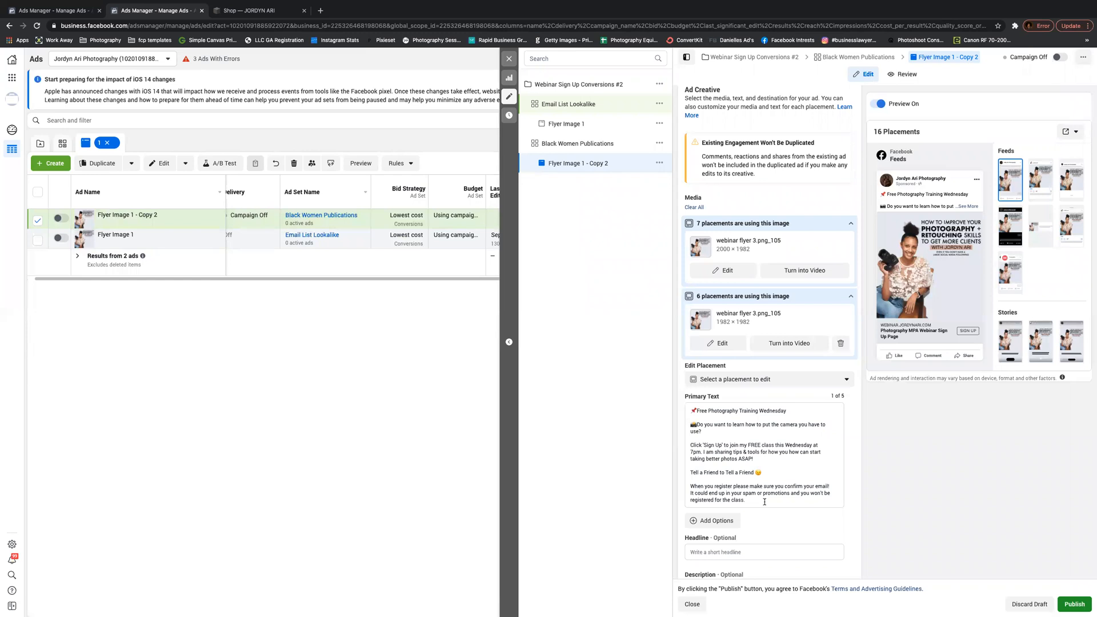
scroll("down", 3)
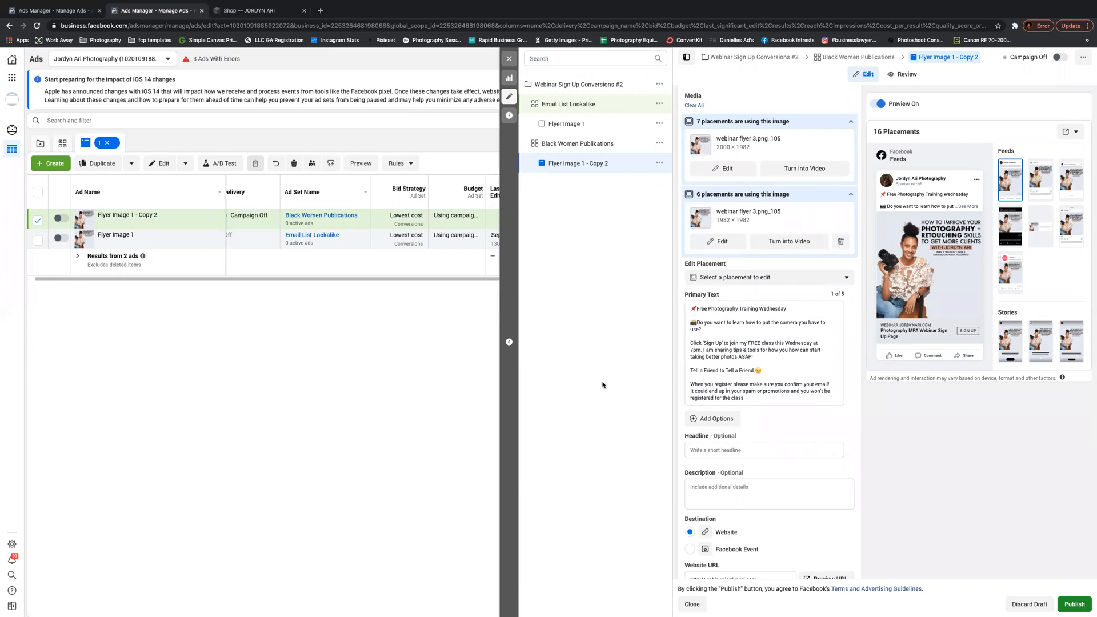
scroll("down", 3)
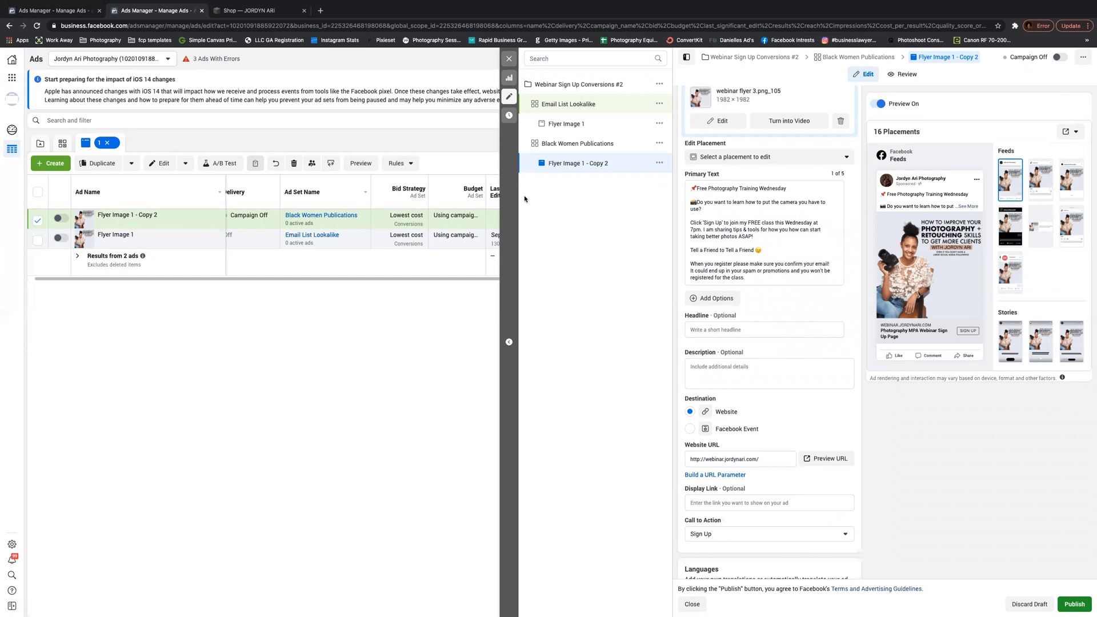
left_click(566, 124)
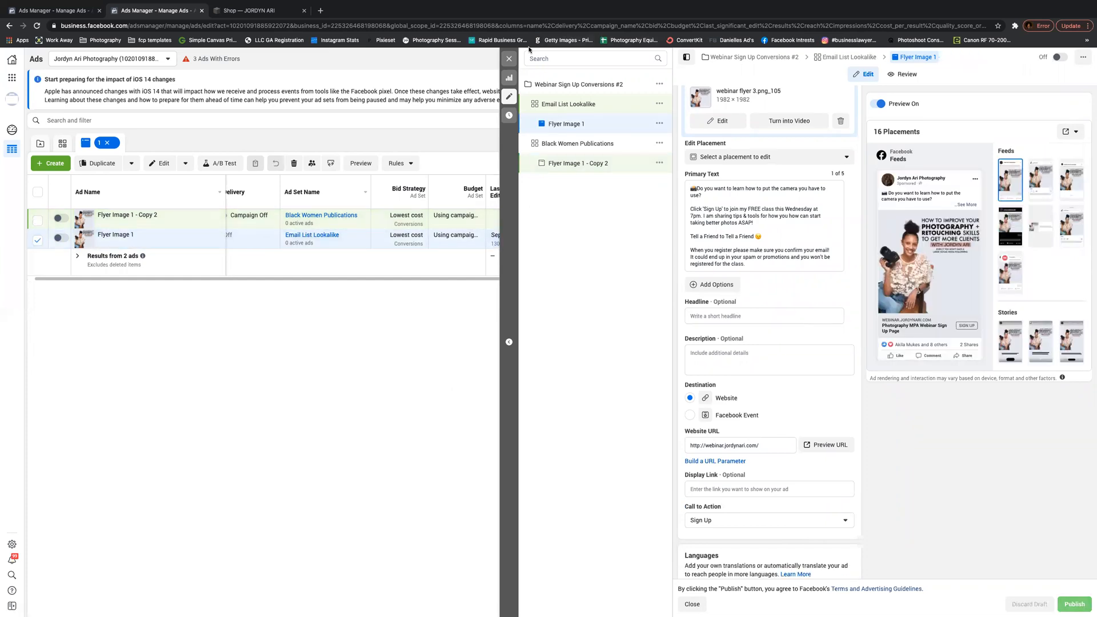
mouse_move(508, 58)
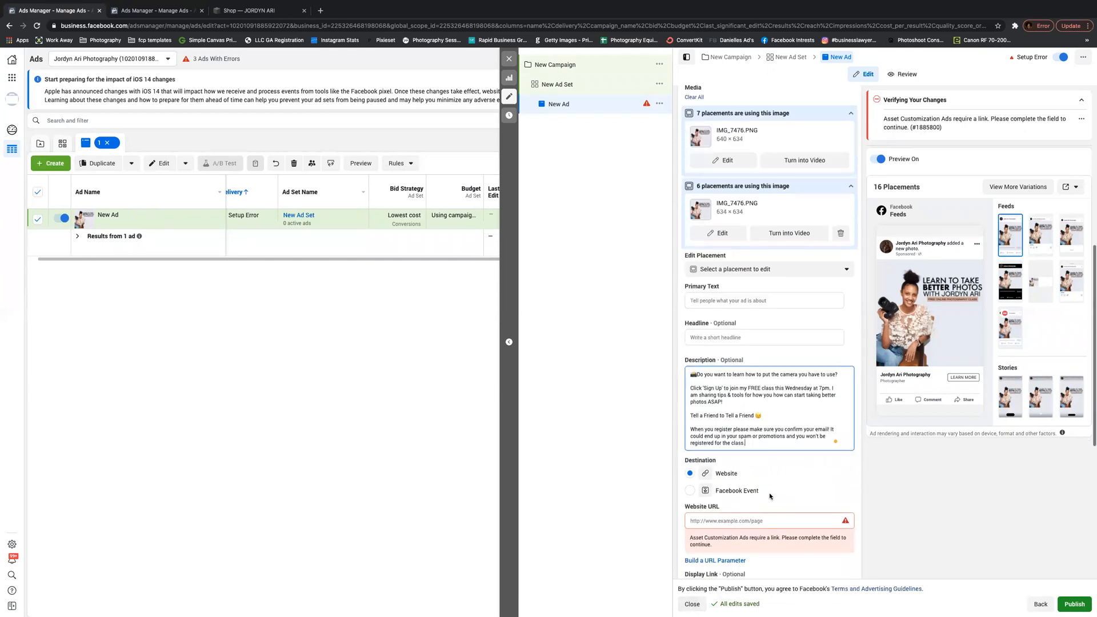
- Open the jordynari.com webinar page in a new tab and select its URL
left_click(252, 10)
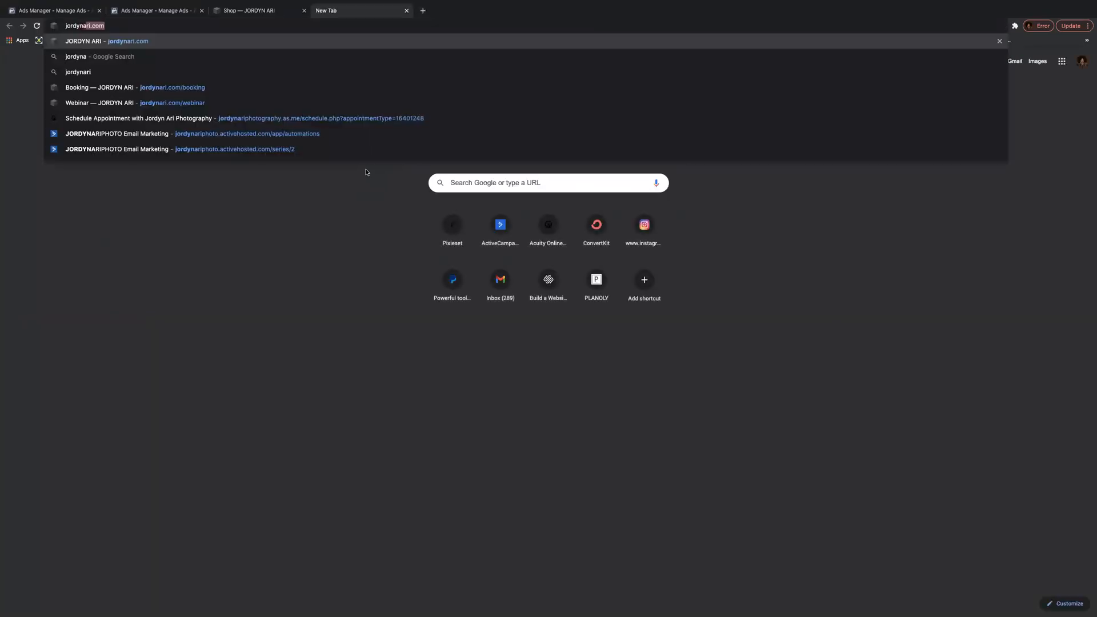
left_click(134, 103)
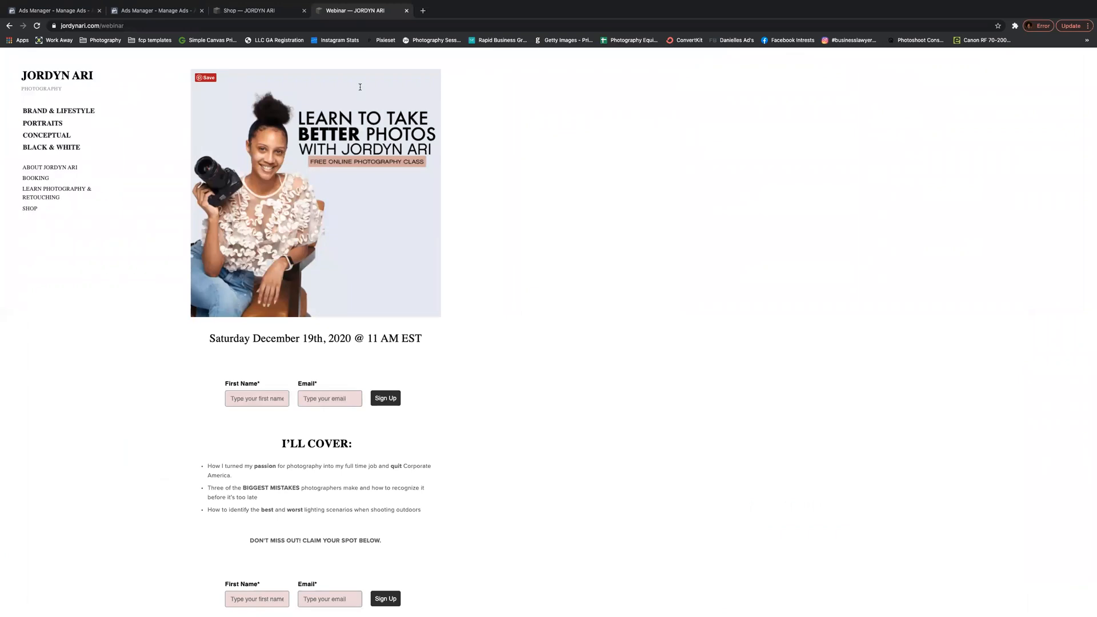
left_click(92, 25)
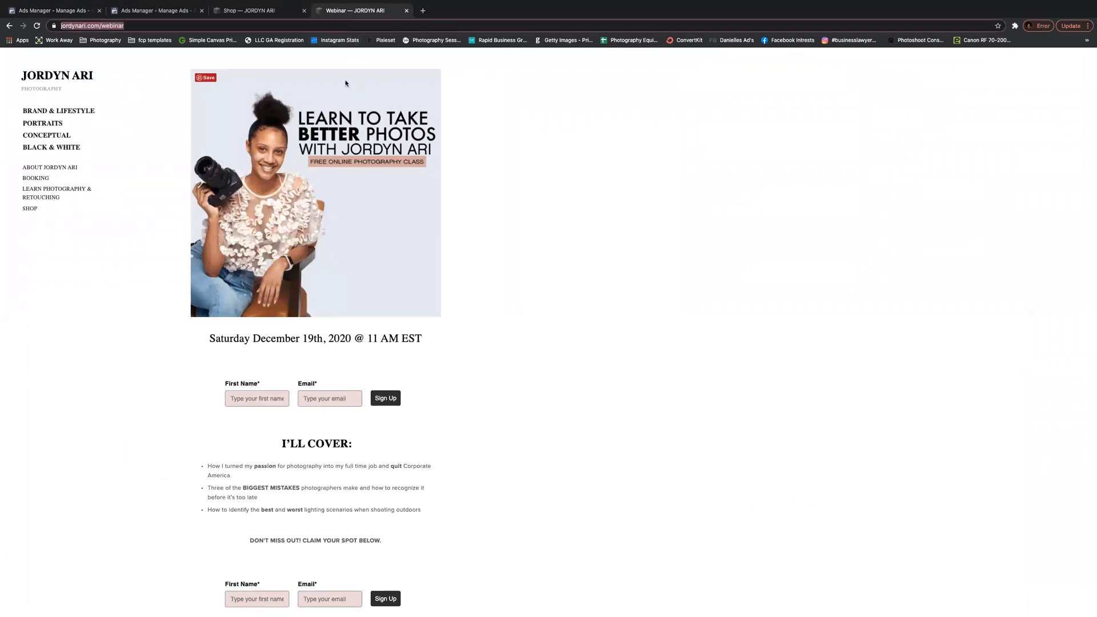
mouse_move(336, 205)
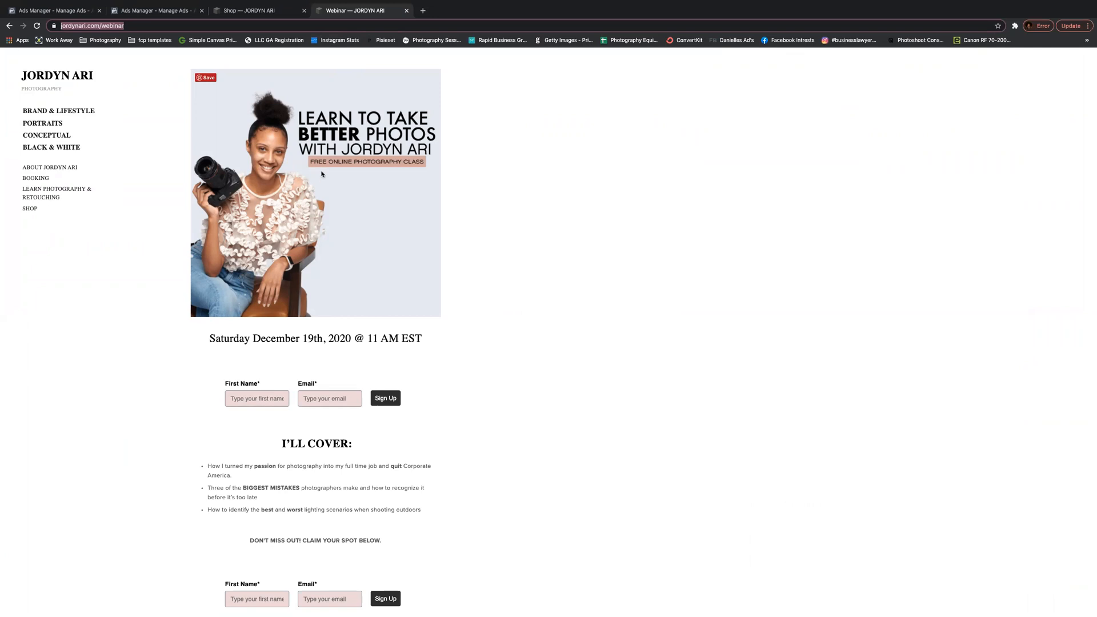
mouse_move(258, 190)
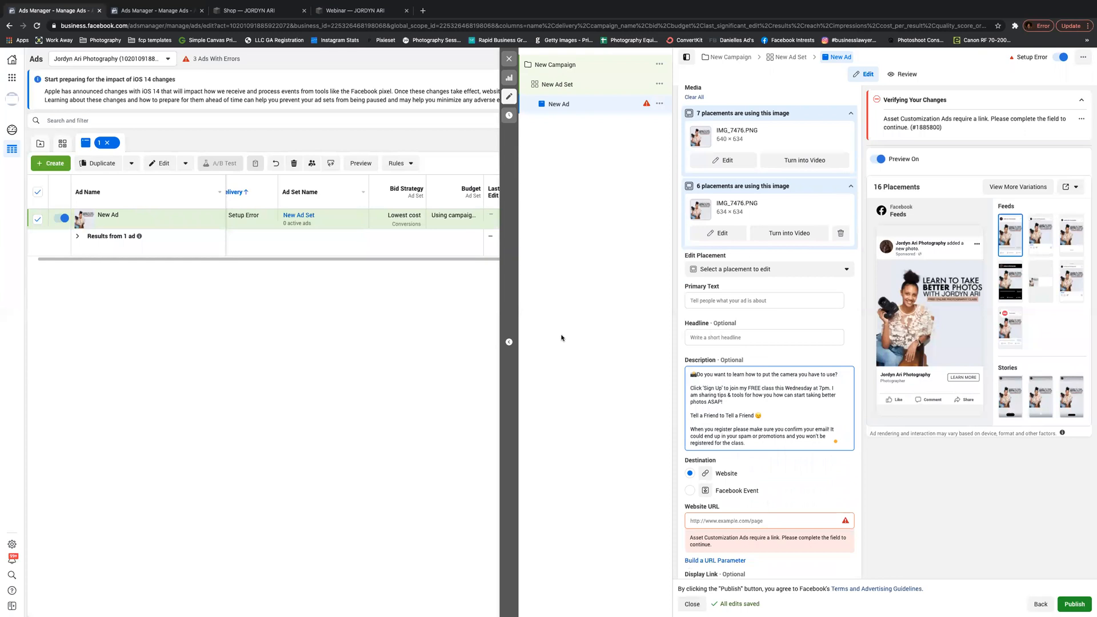
type("https://jordynari.com/webinar")
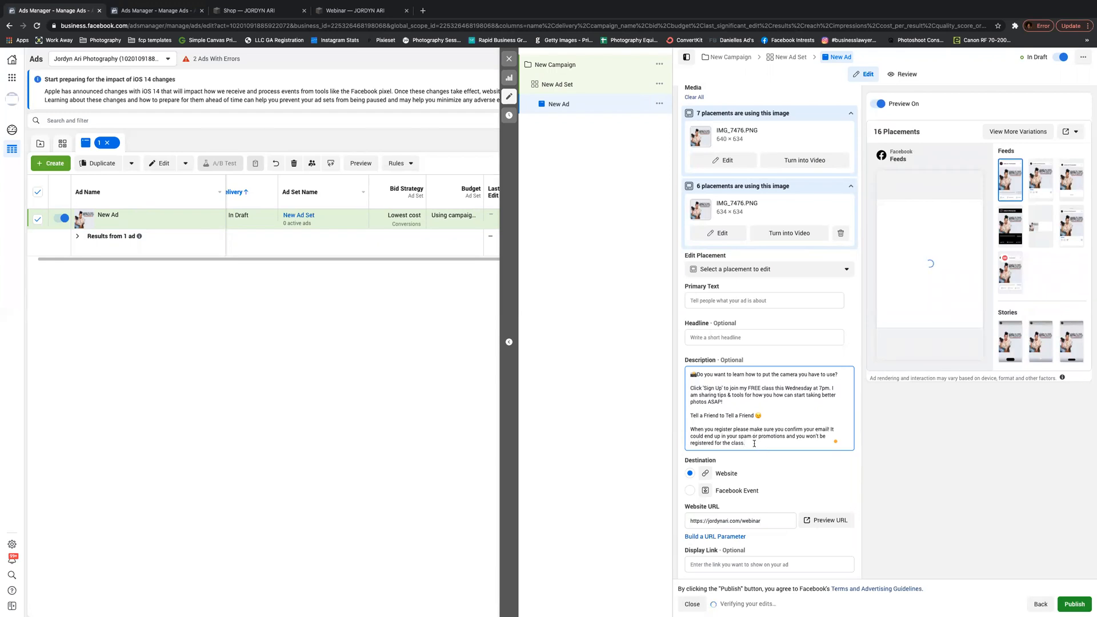
type("https://jordynari.com/webinar")
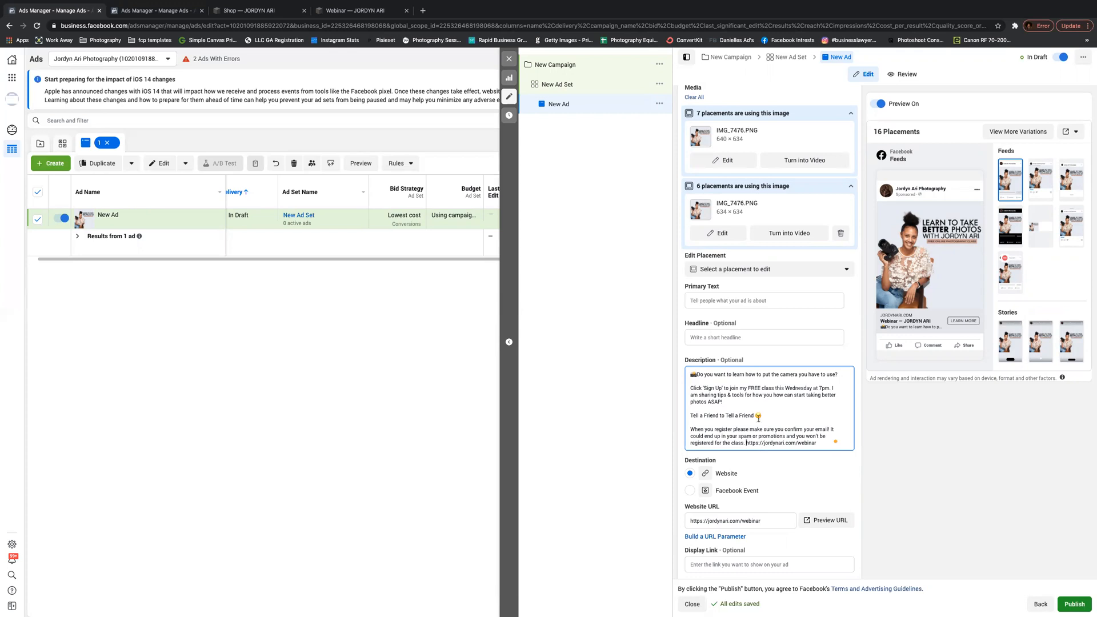
triple_click(763, 392)
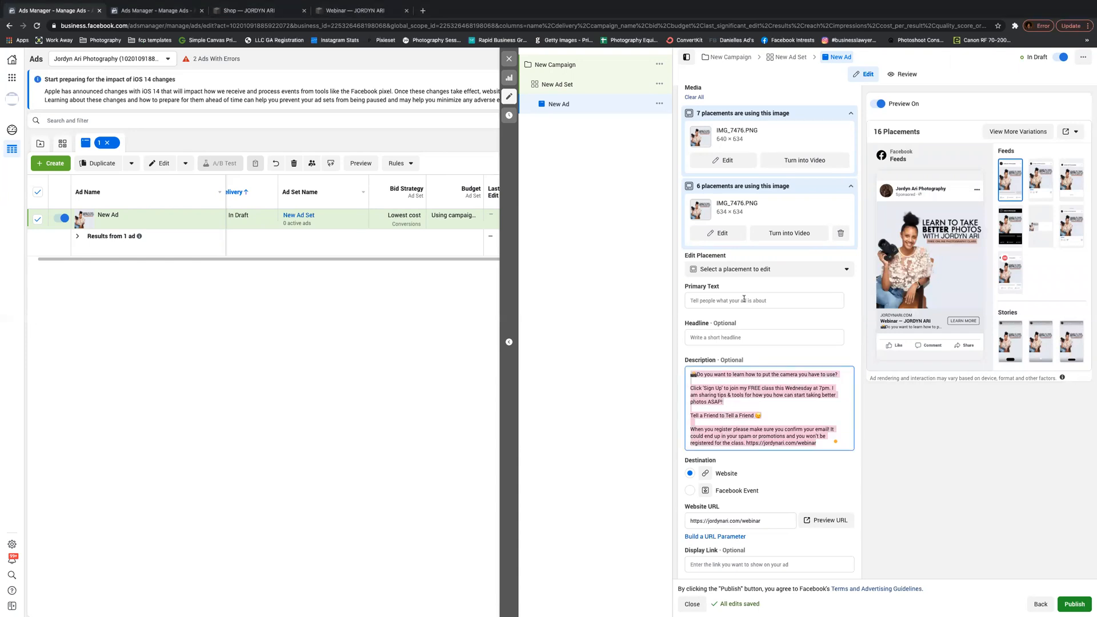
- Move the invitation text into Primary Text and return to the webinar tab
left_click(764, 300)
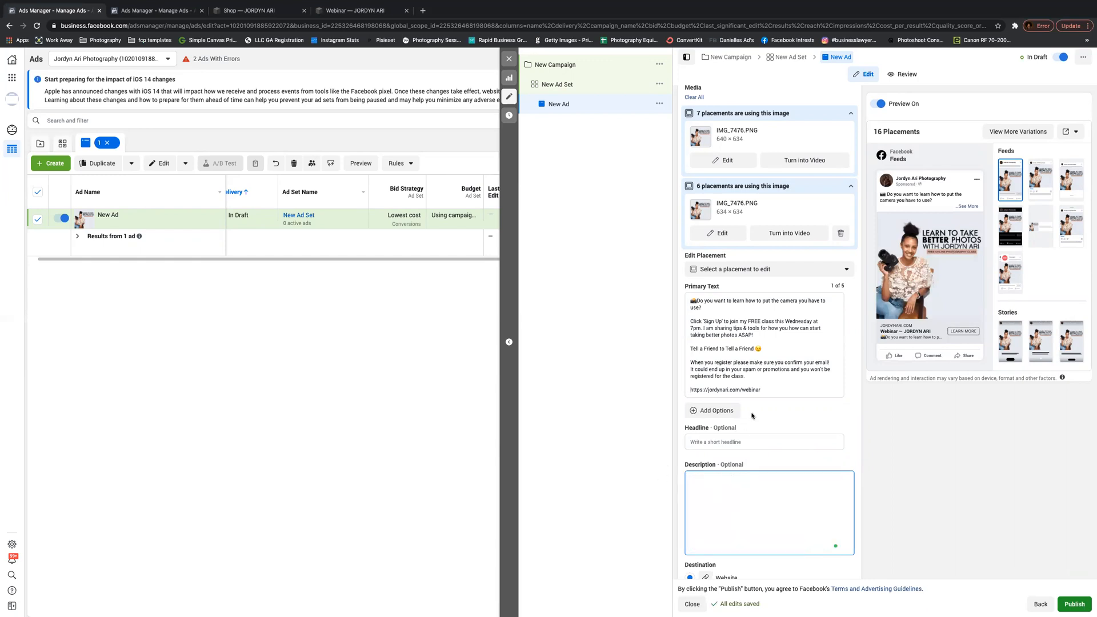
left_click(763, 442)
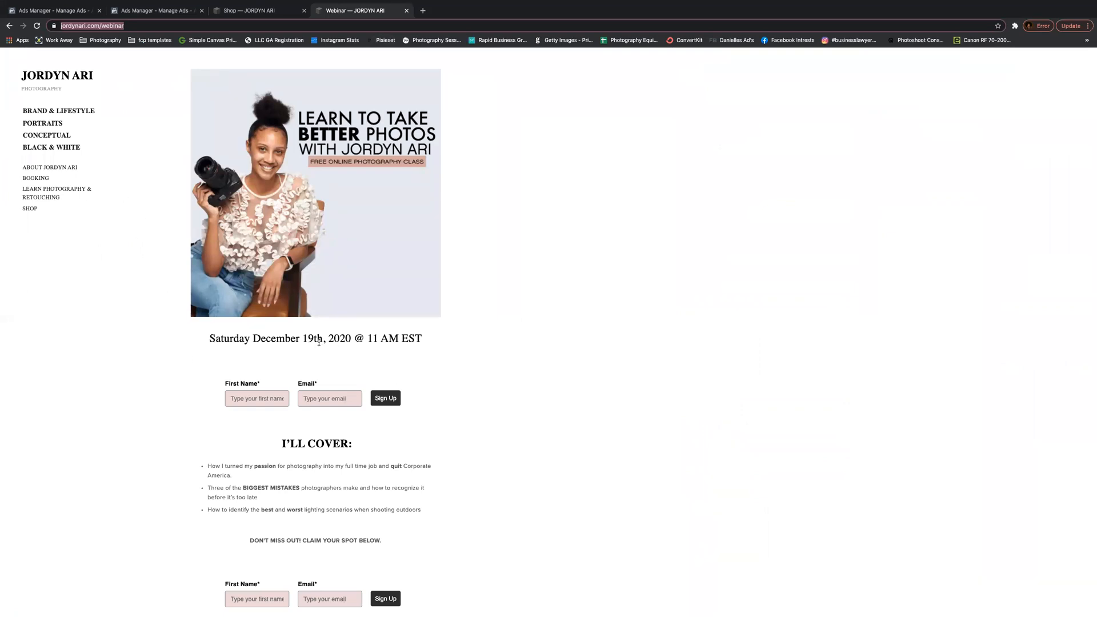
- Enter the headline 'Photography MPA Webinar' and switch back to the website's browser tab
scroll("down", 3)
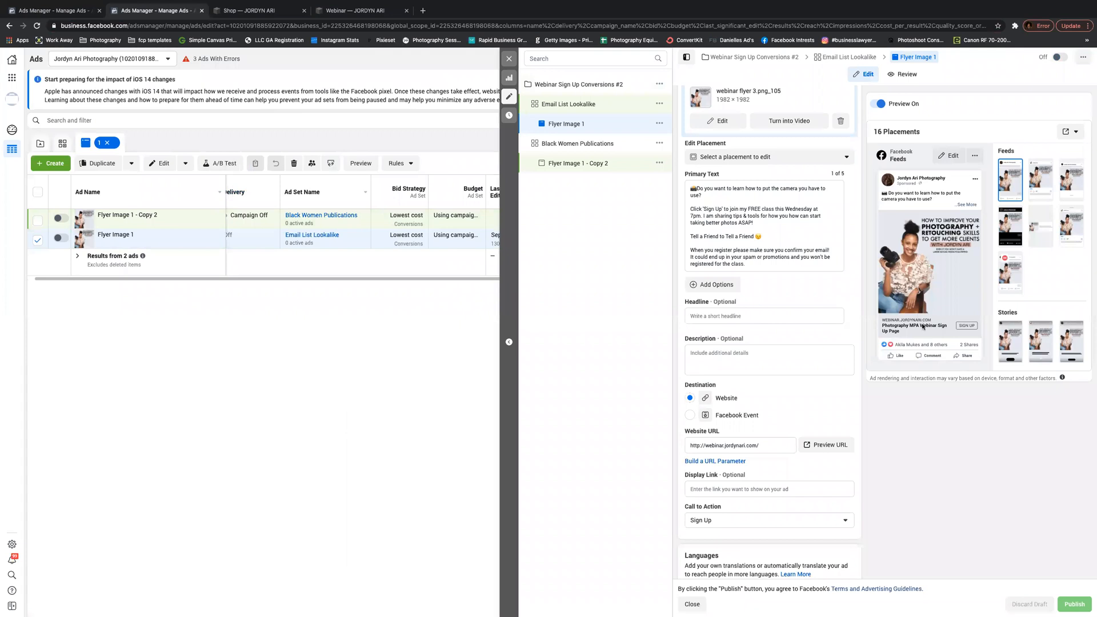
mouse_move(923, 336)
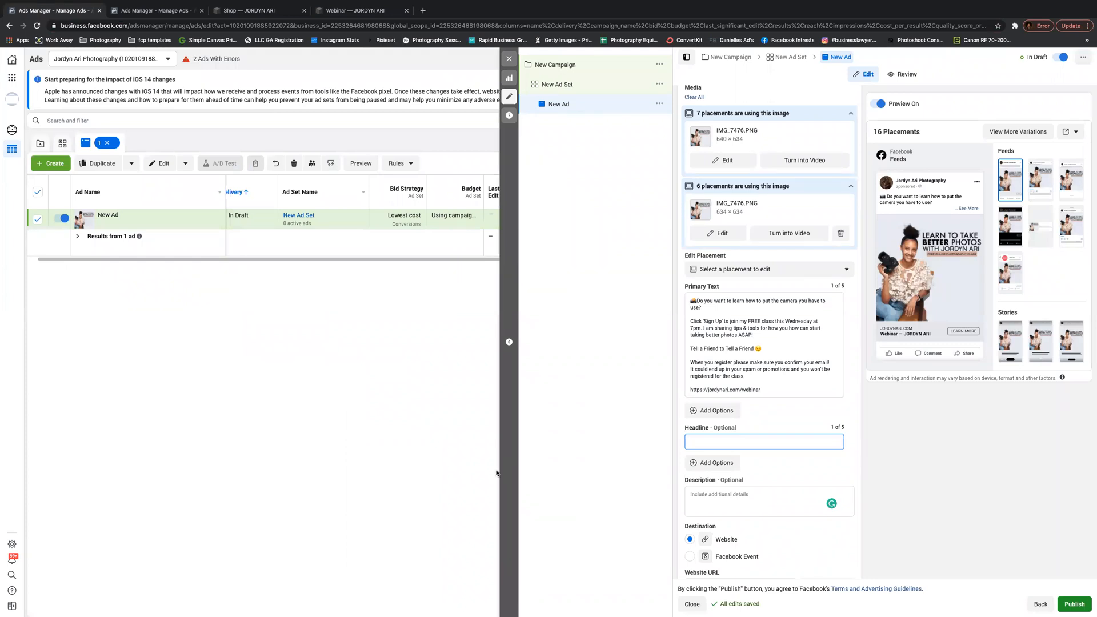
type("Photography MPA")
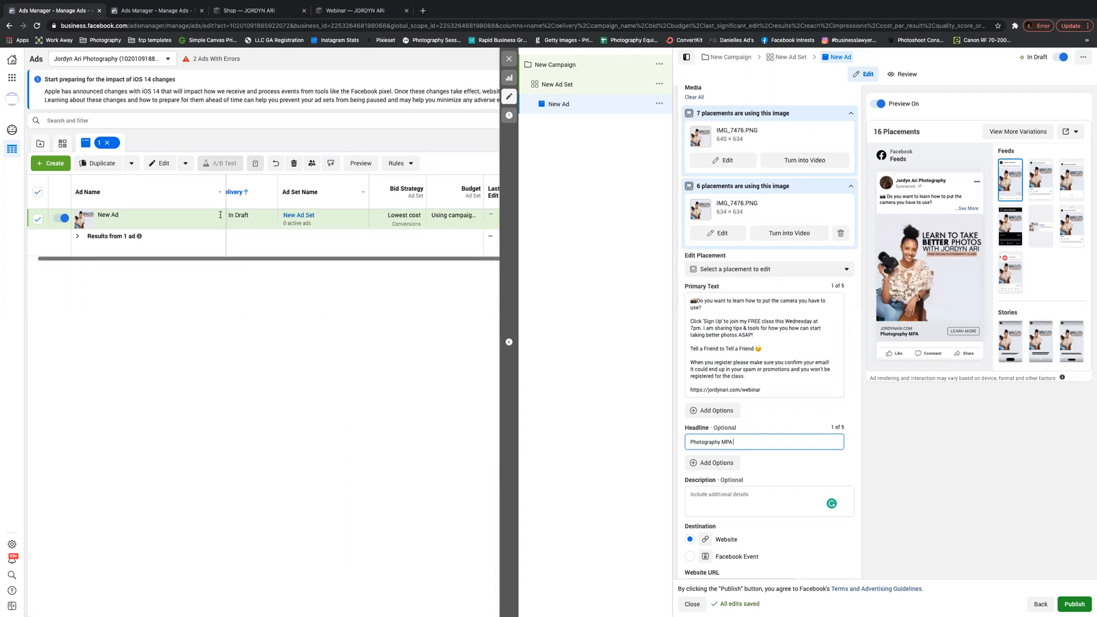
left_click(166, 10)
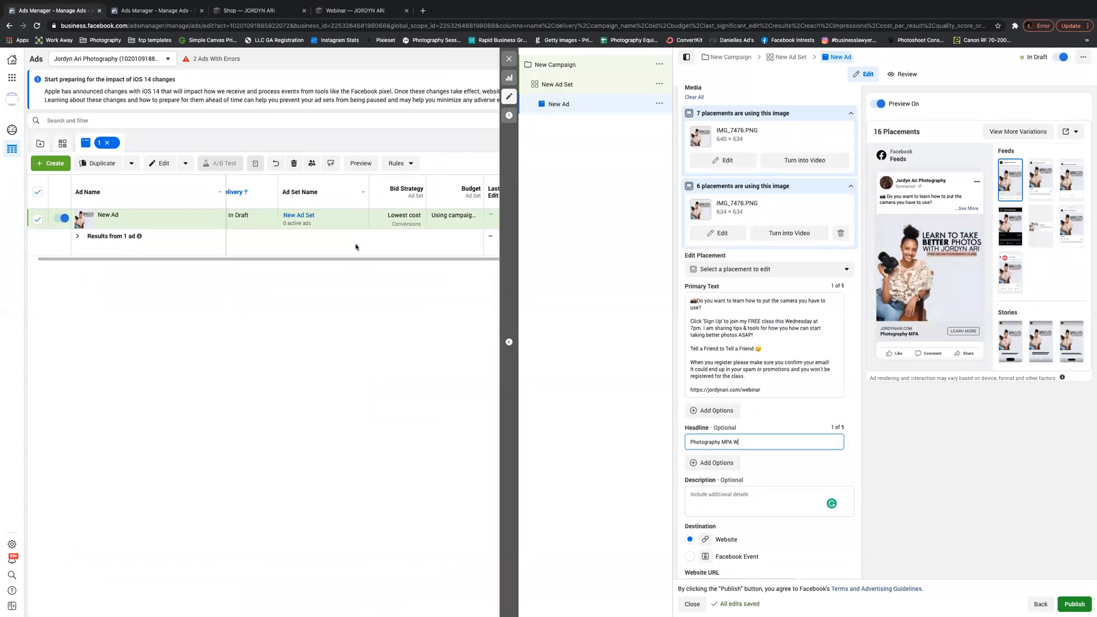
type("ebinar")
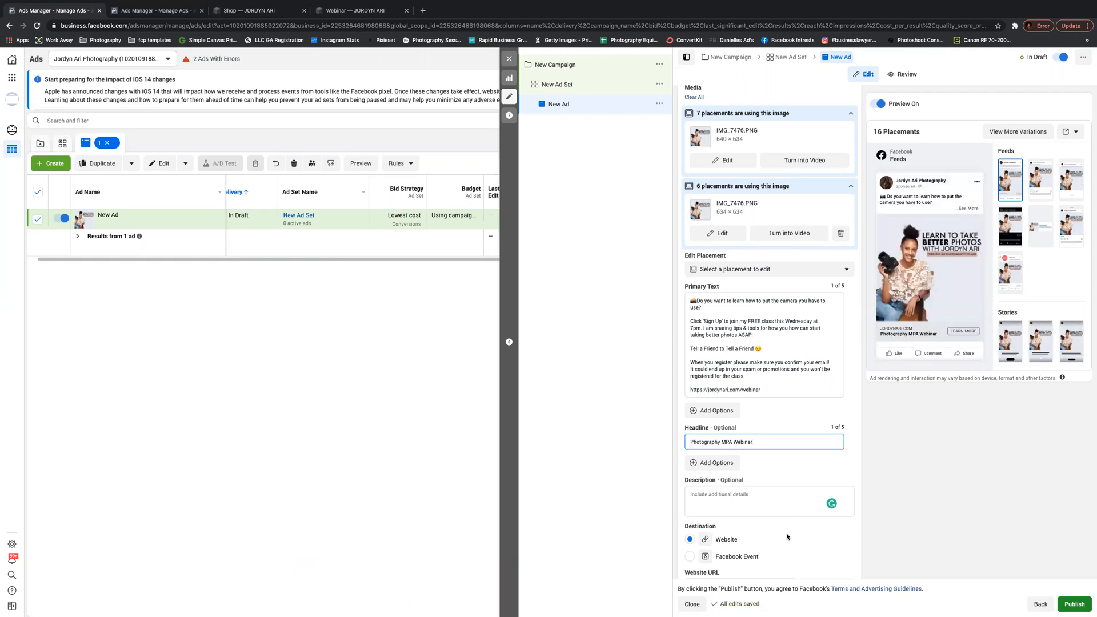
scroll("down", 3)
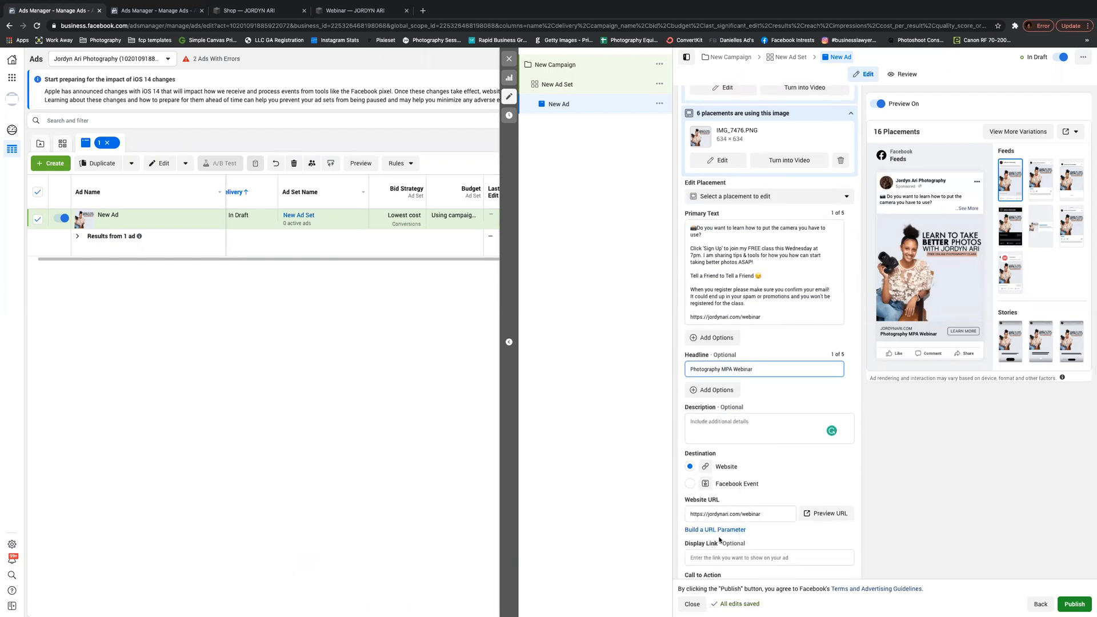
left_click(768, 532)
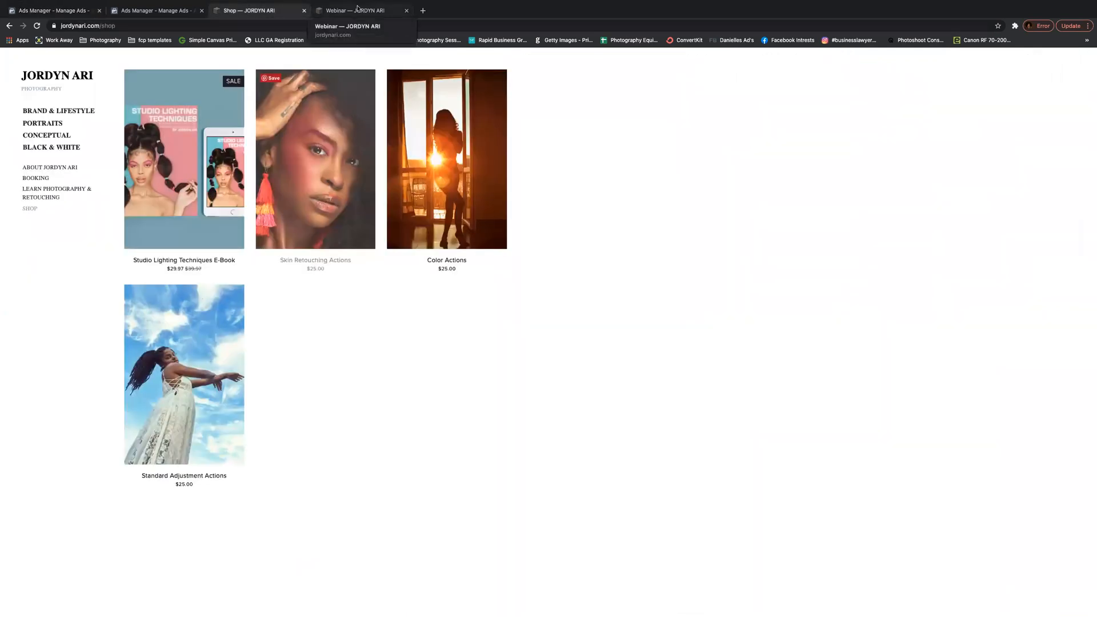
- On the webinar page, select the topic phrase 'BIGGEST MISTAKES photographers make'
left_click(360, 10)
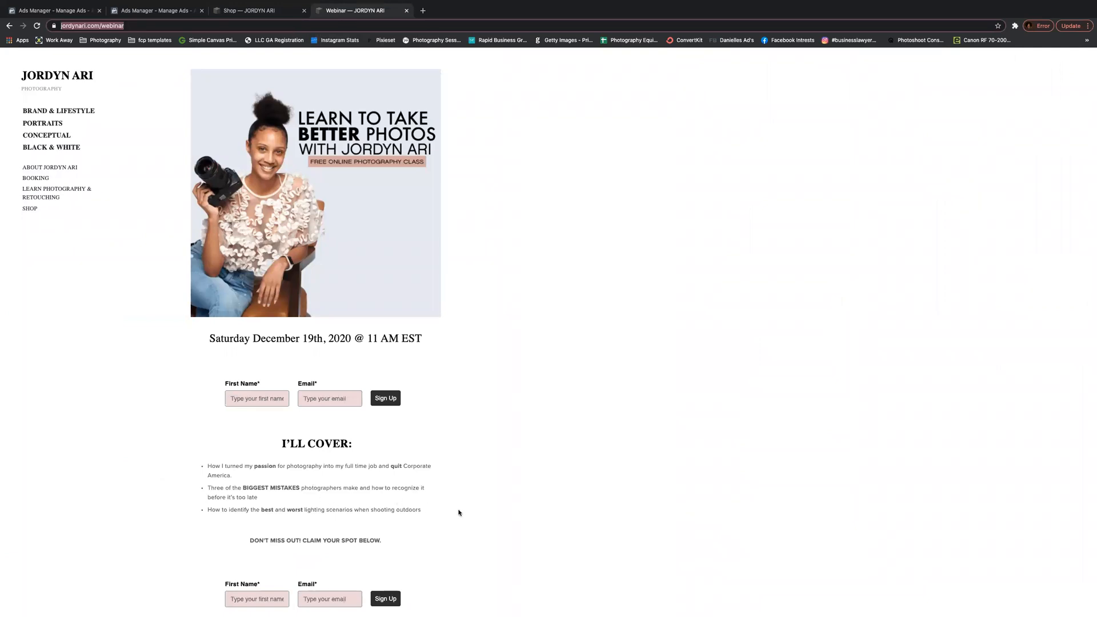
scroll("down", 3)
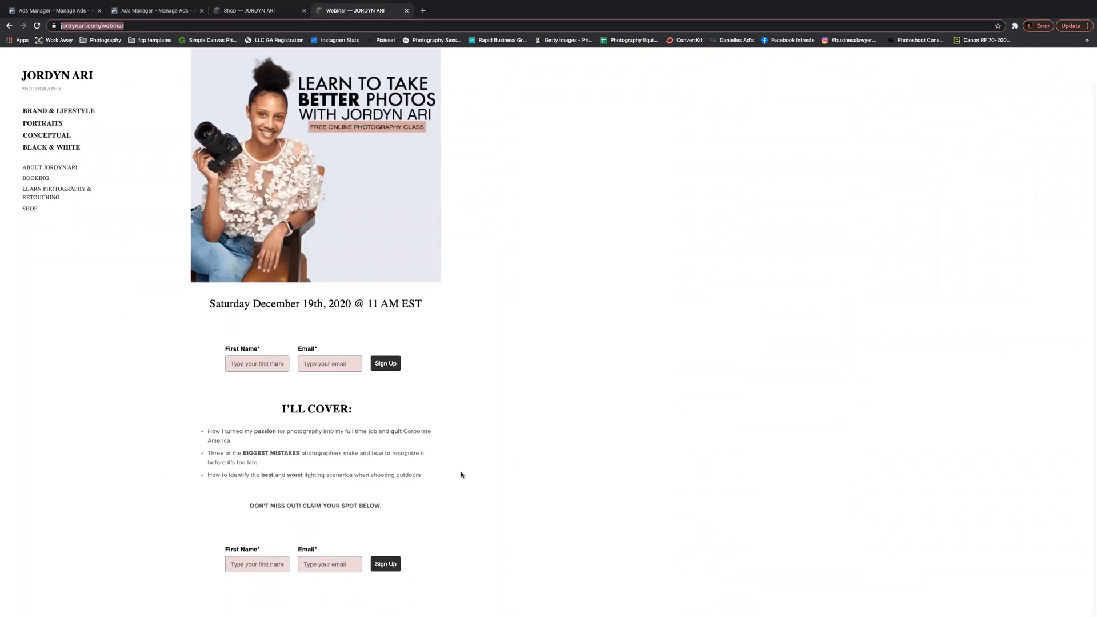
double_click(265, 505)
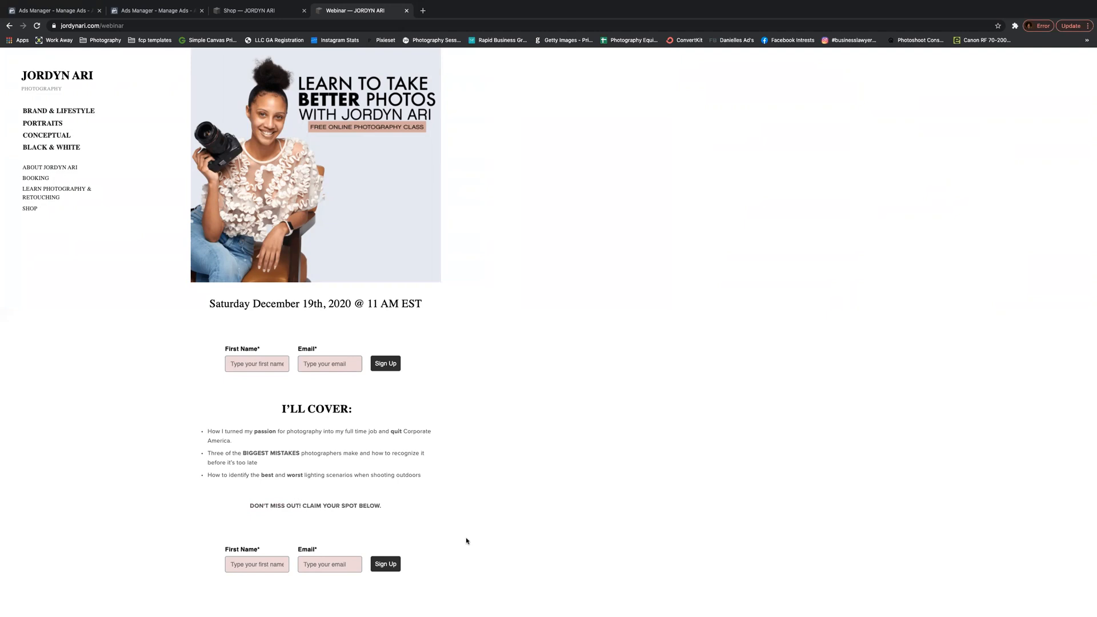
mouse_move(471, 546)
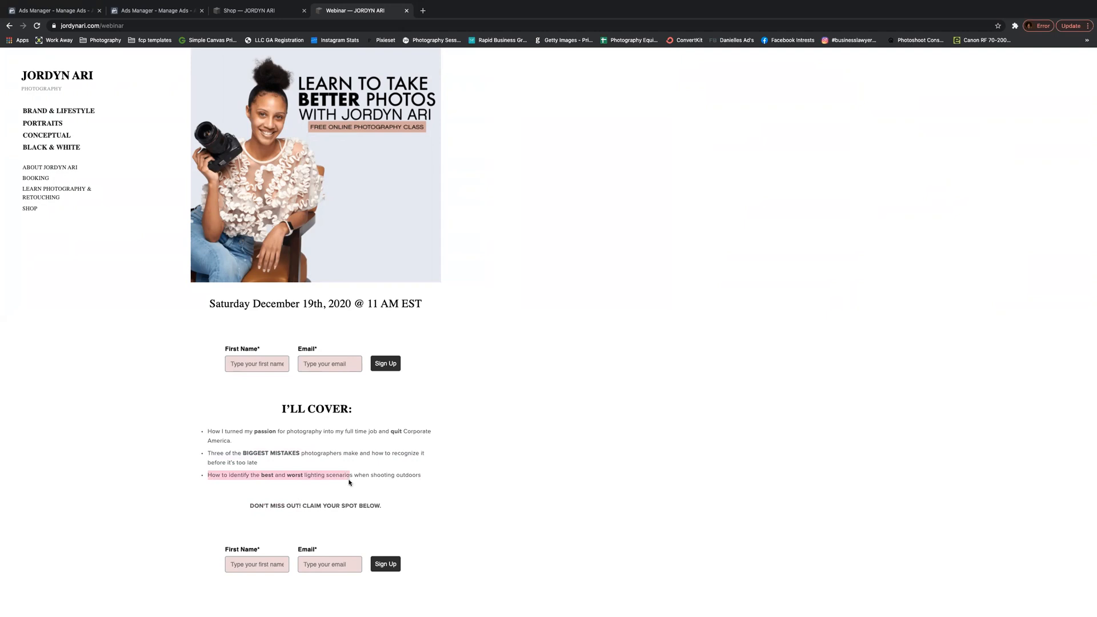
left_click(353, 483)
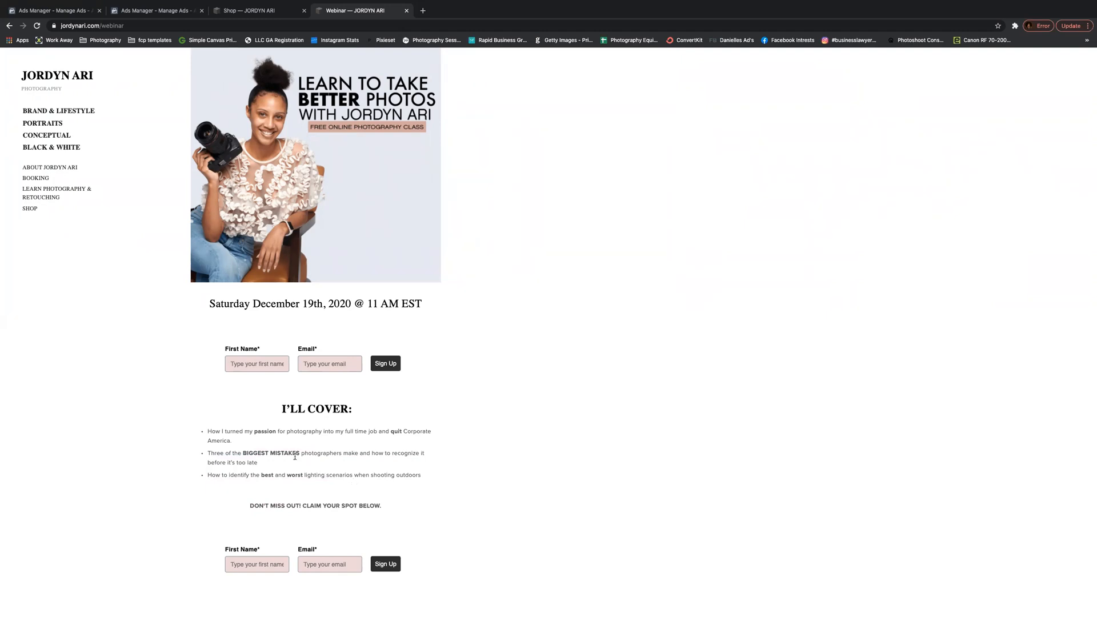
left_click_drag(243, 452, 359, 452)
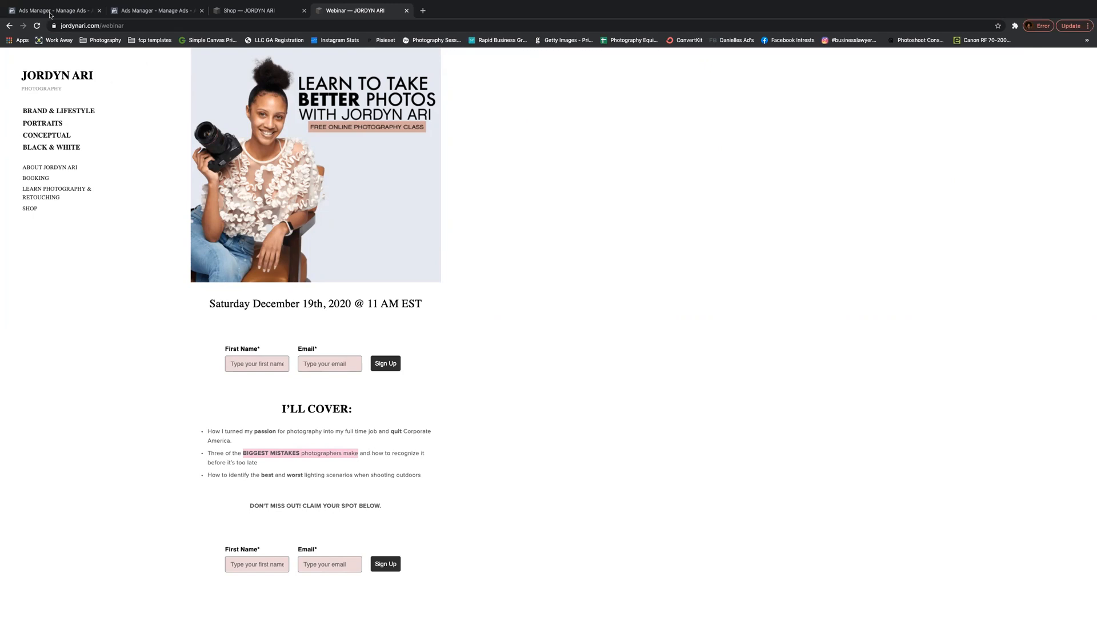
- Back in Ads Manager, enter 'BIGGEST MISTAKES photographers make' as the ad description
left_click(53, 10)
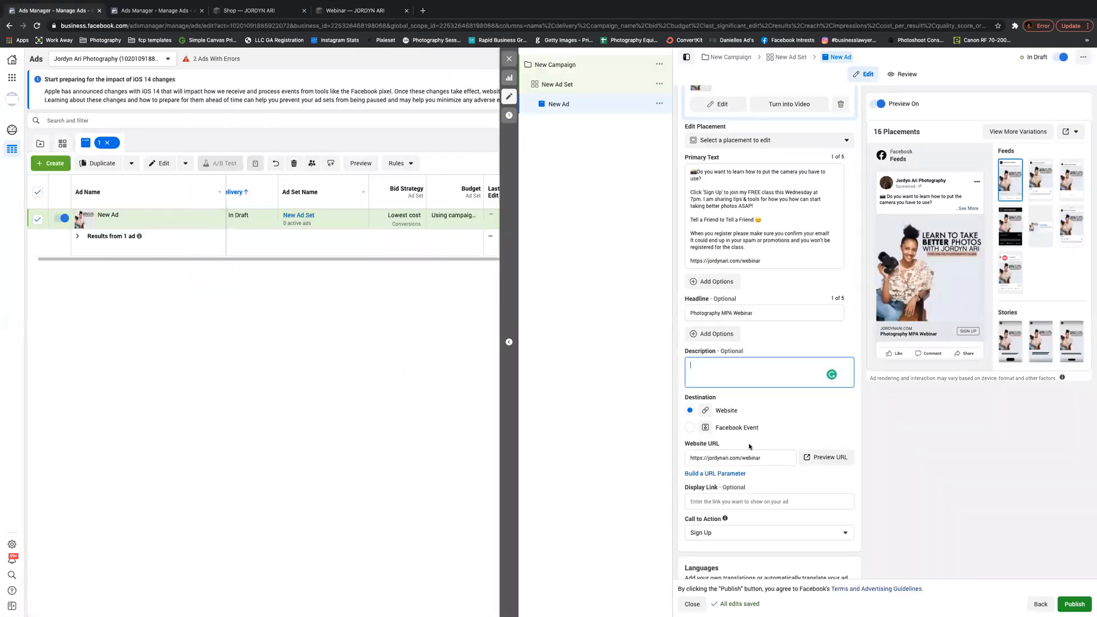
type("BIGGEST MISTAKES photographers make")
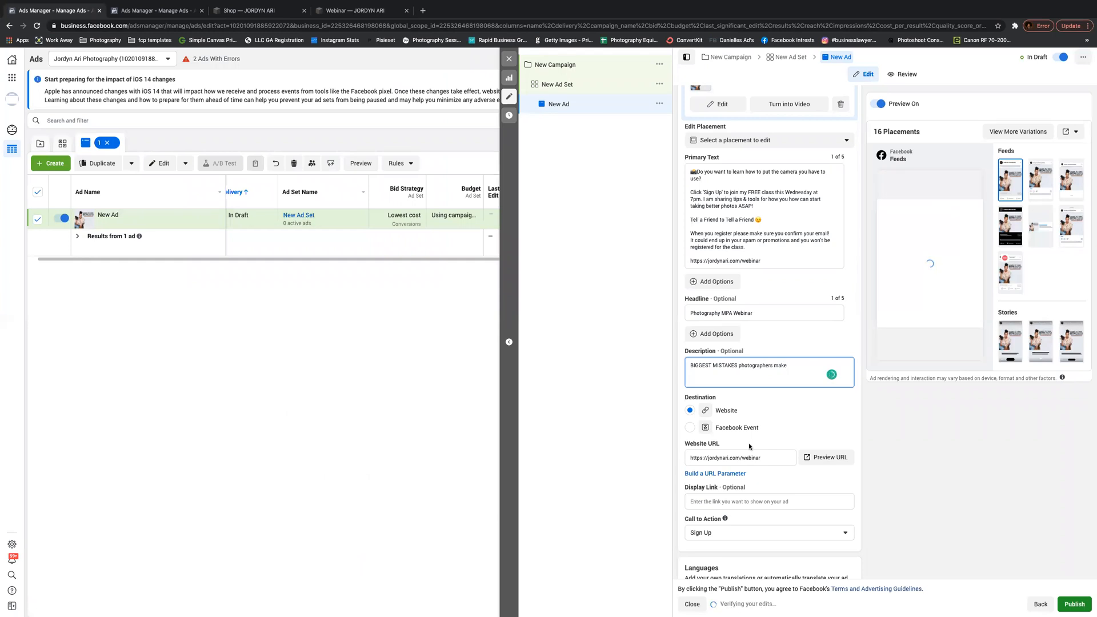
left_click(769, 365)
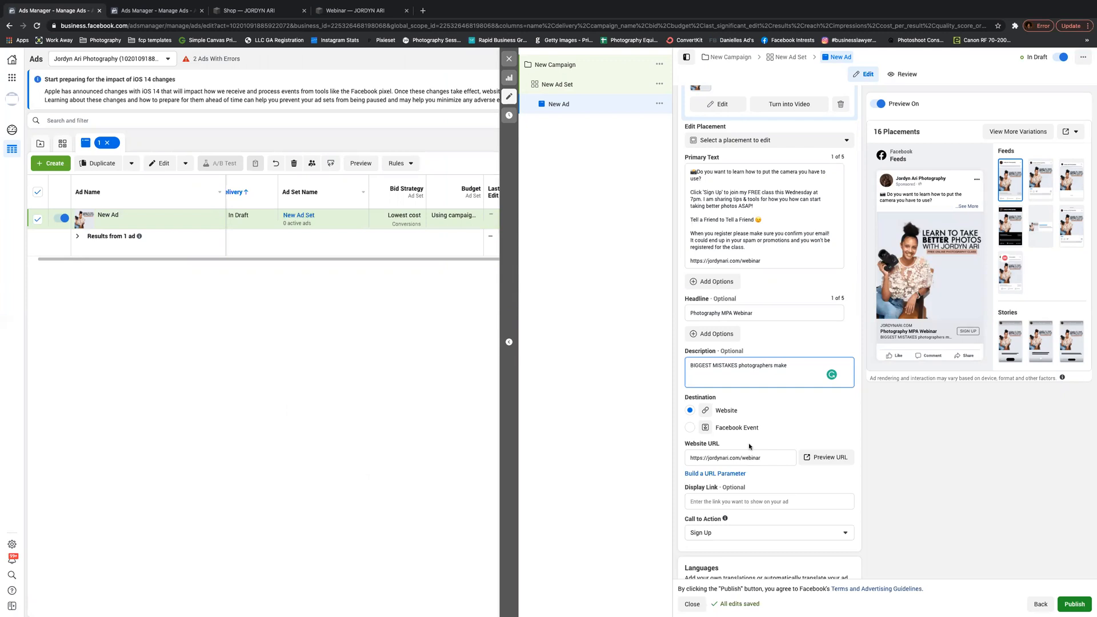
double_click(729, 365)
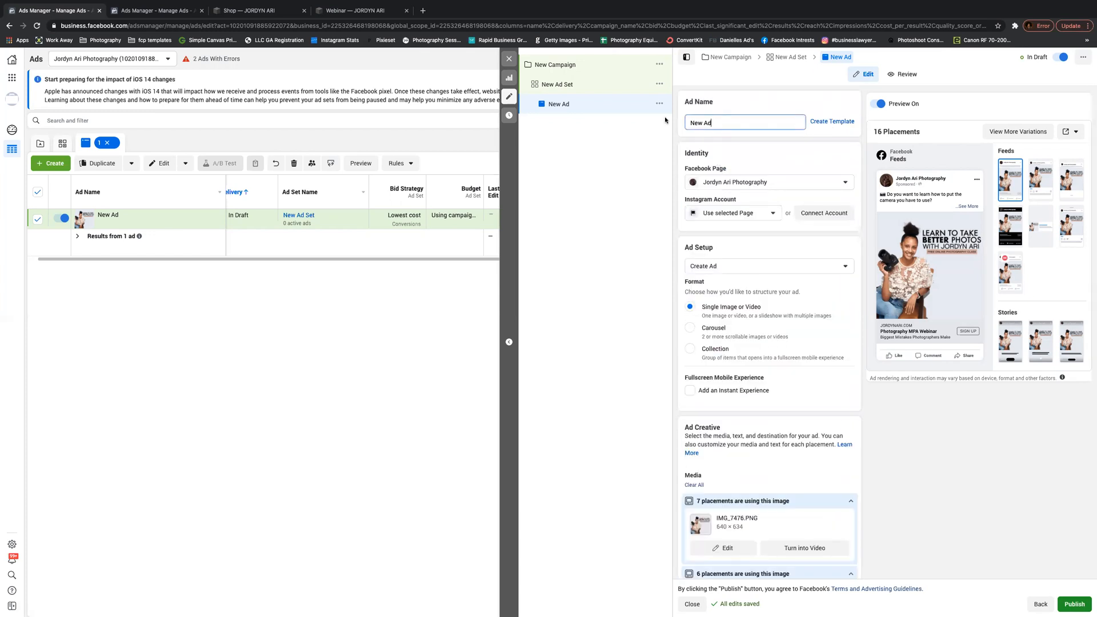
- Enter 'Do you want to learn how to put the camera you have to use?' and close the ad editor
type("Do you want to learn how to put the camera you have to use?")
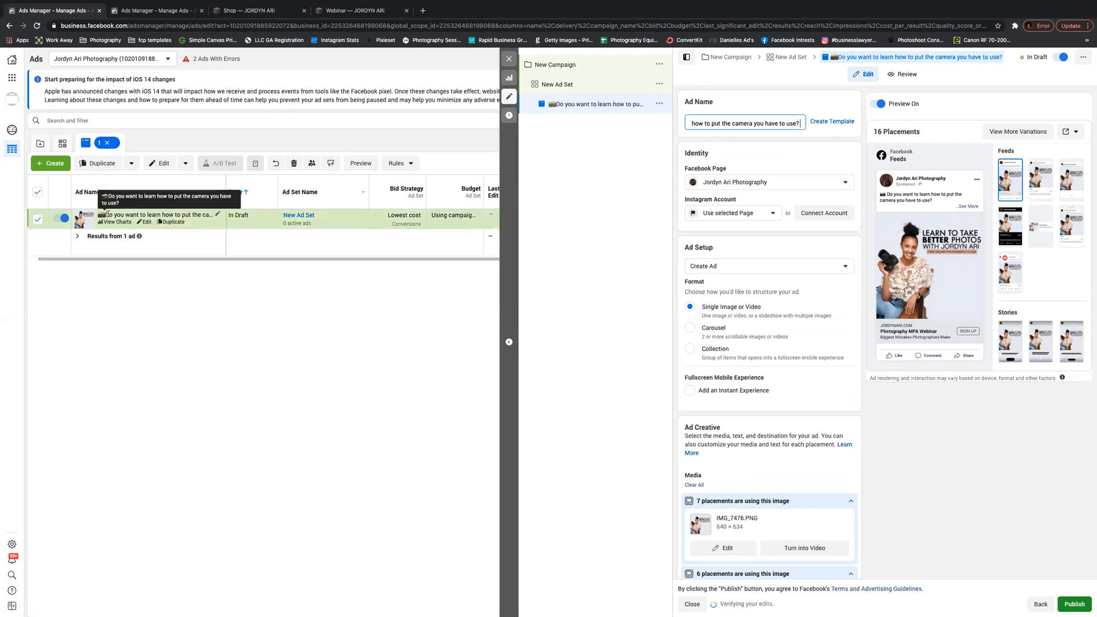
mouse_move(640, 275)
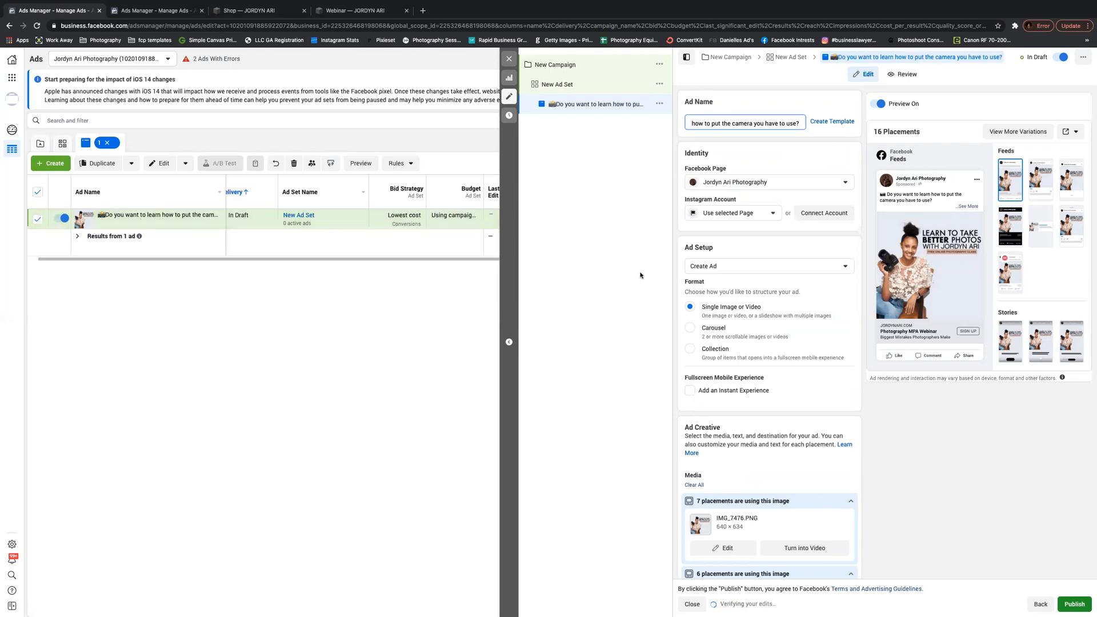
scroll("down", 3)
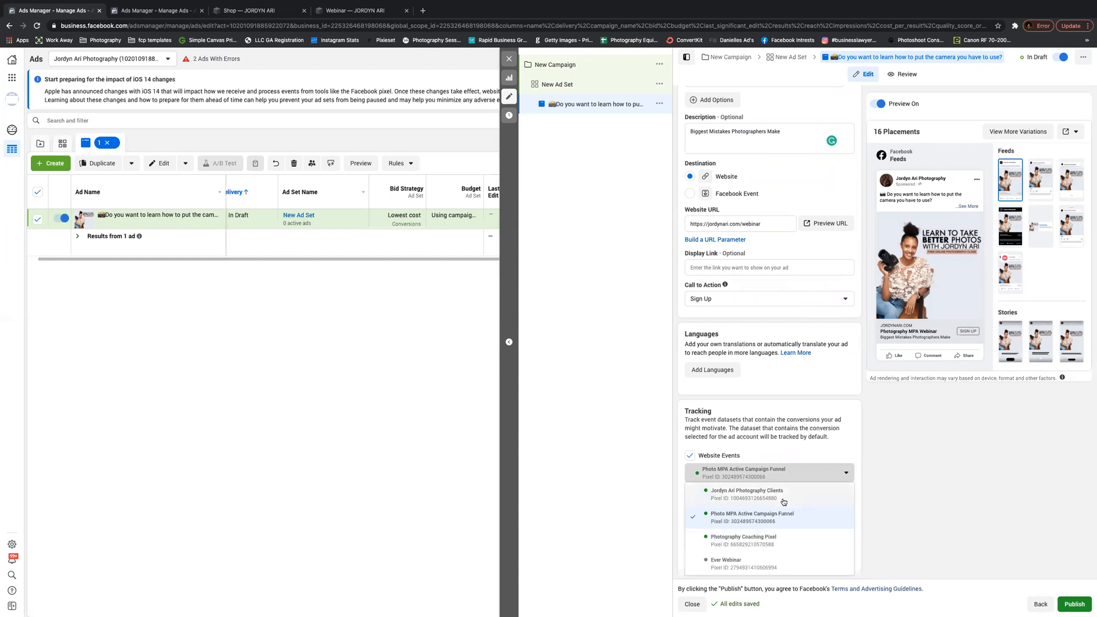
left_click(747, 494)
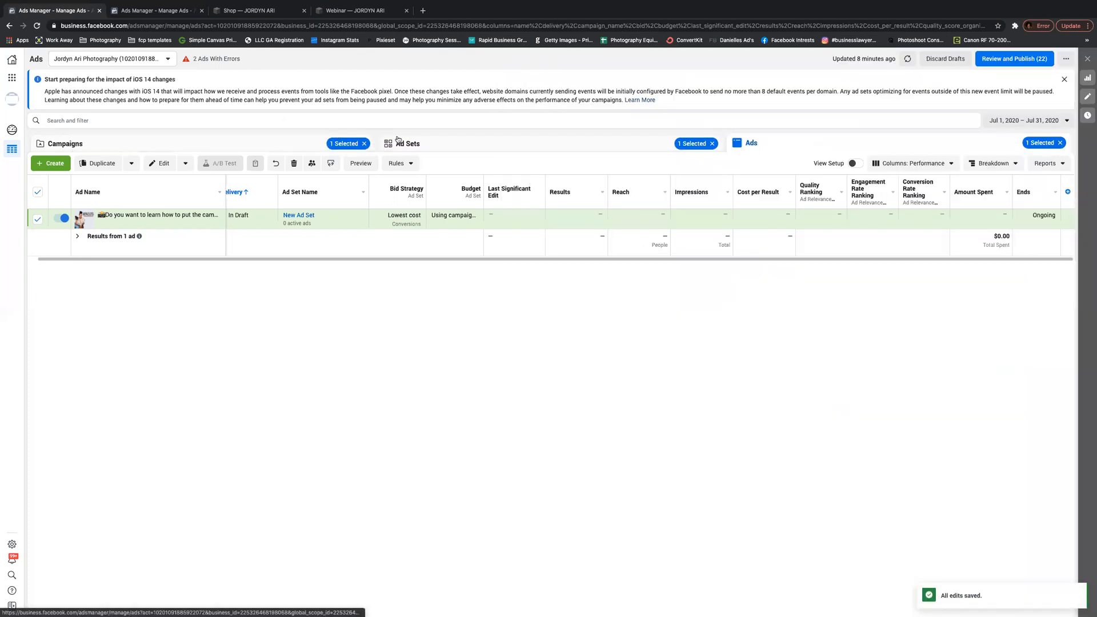
- Edit New Ad Set and scroll down to its Audience section
left_click(409, 143)
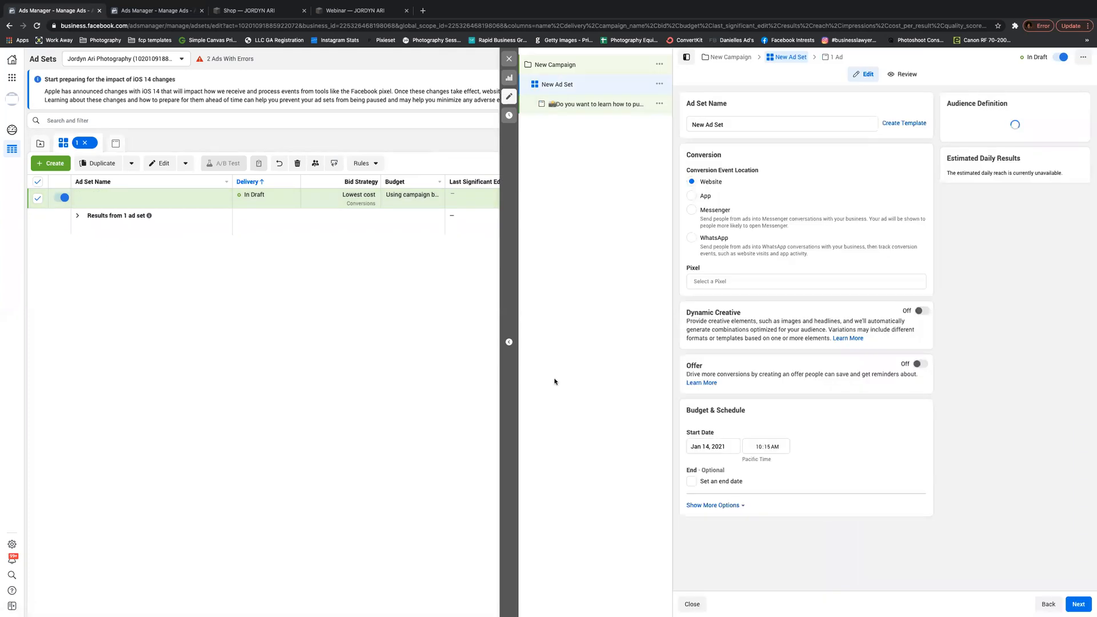
scroll("down", 3)
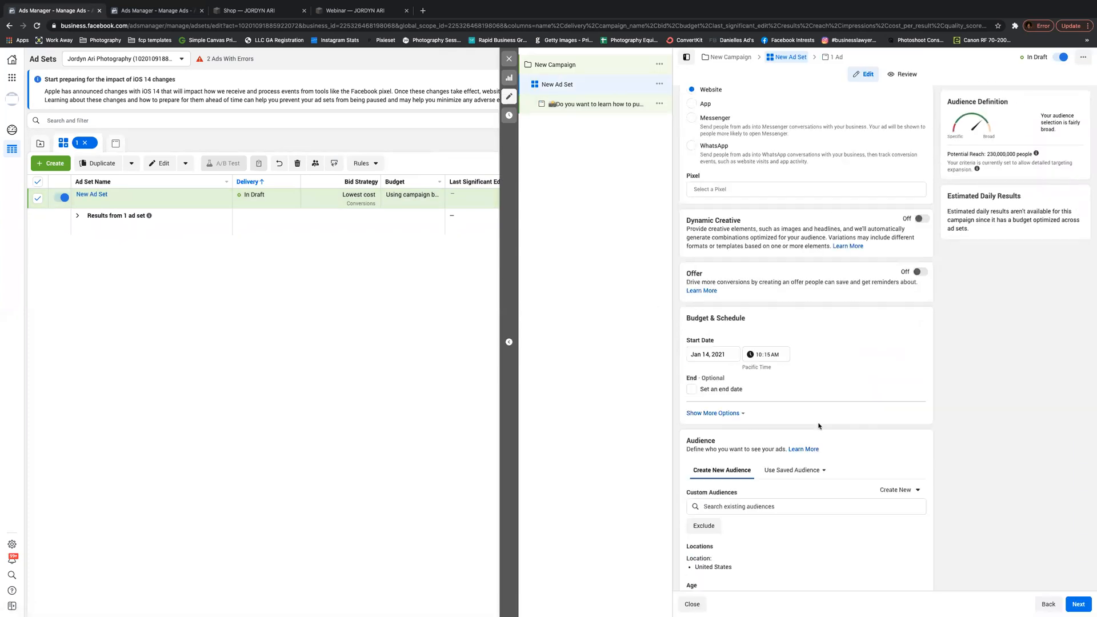
scroll("down", 3)
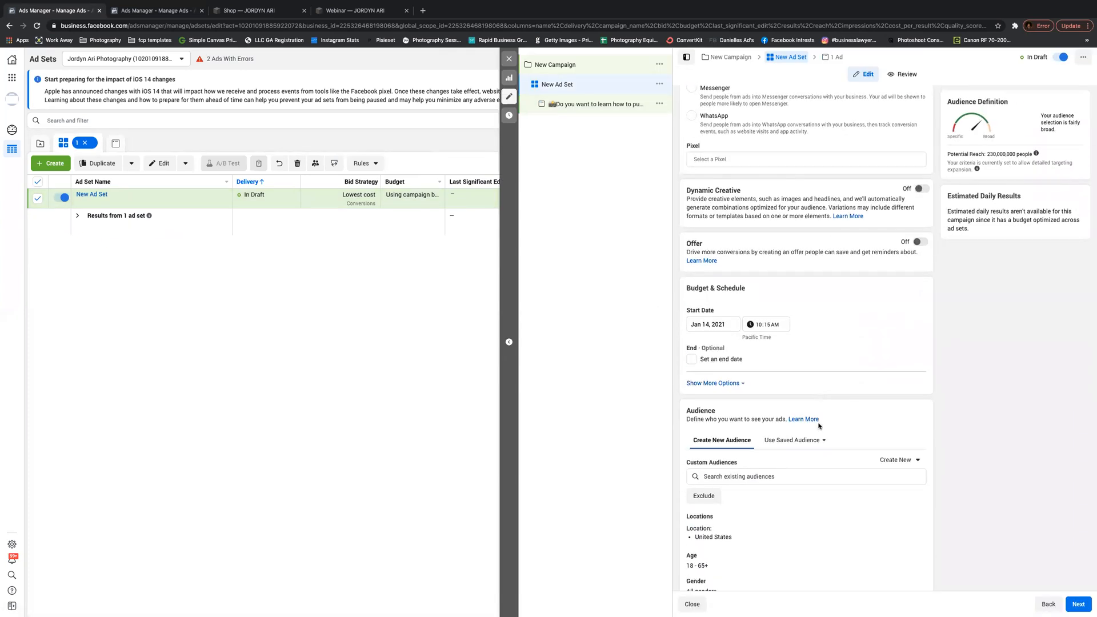
scroll("down", 3)
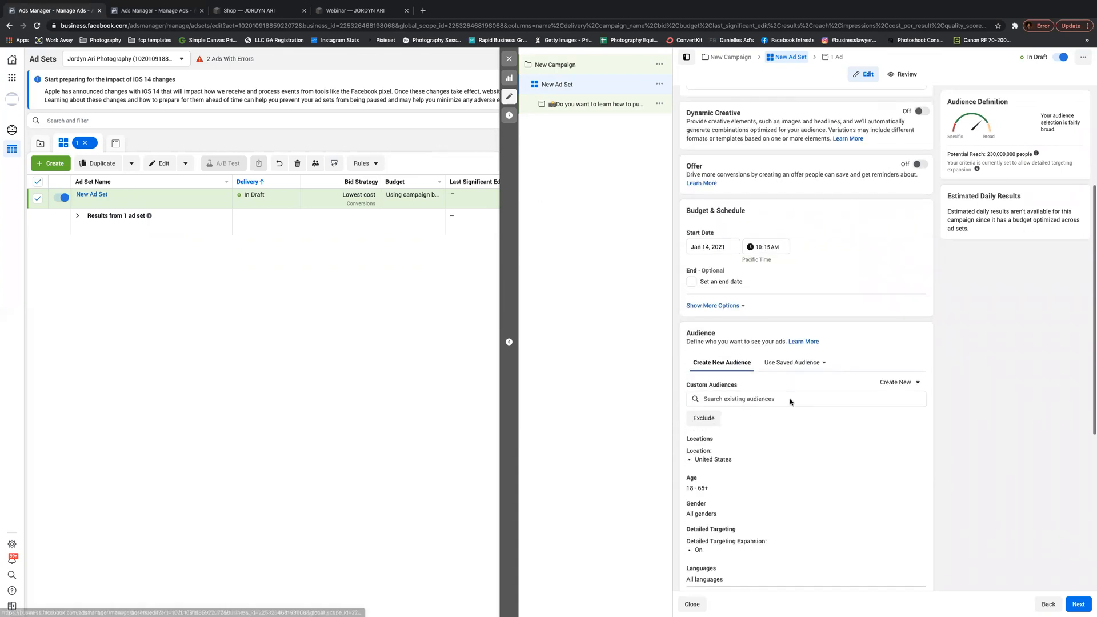
scroll("down", 3)
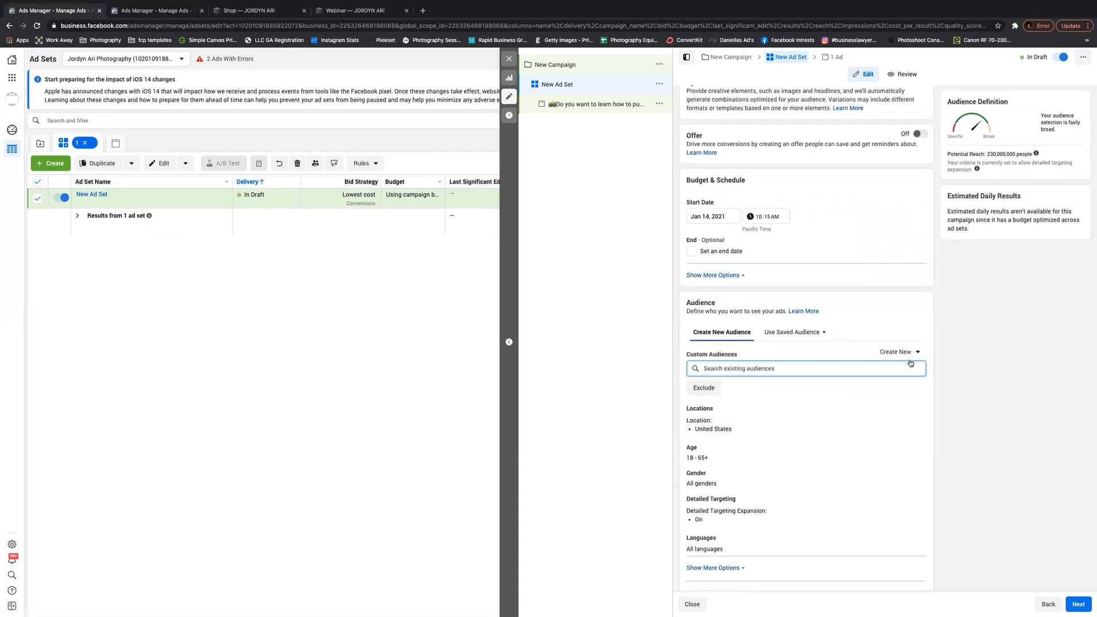
- Browse the existing saved audiences filtered to custom audiences
left_click(805, 368)
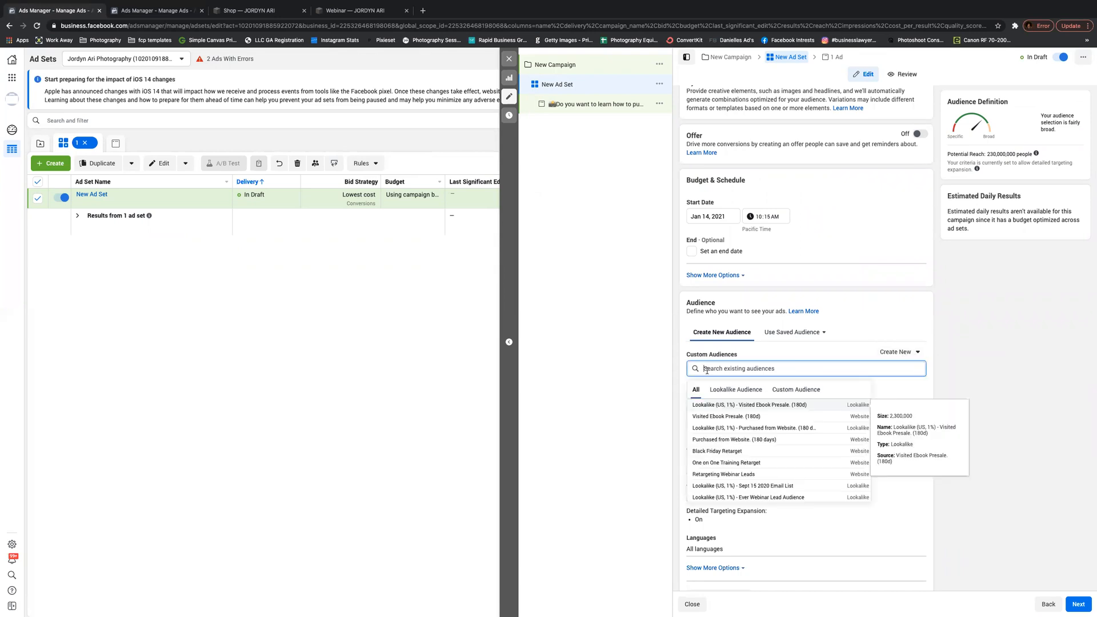
left_click(795, 390)
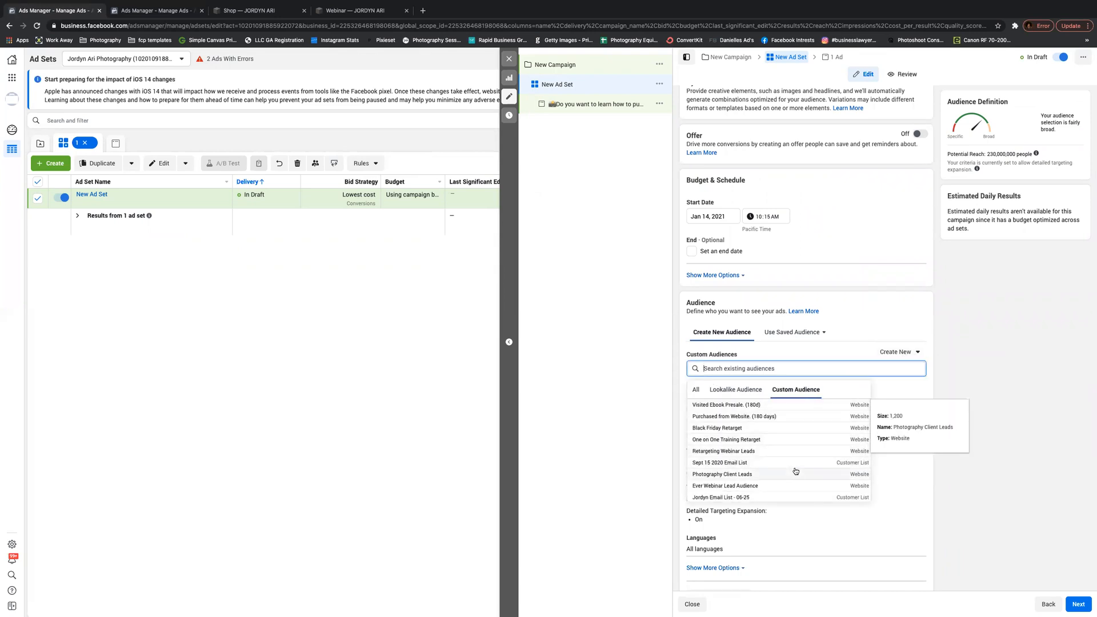
scroll("down", 3)
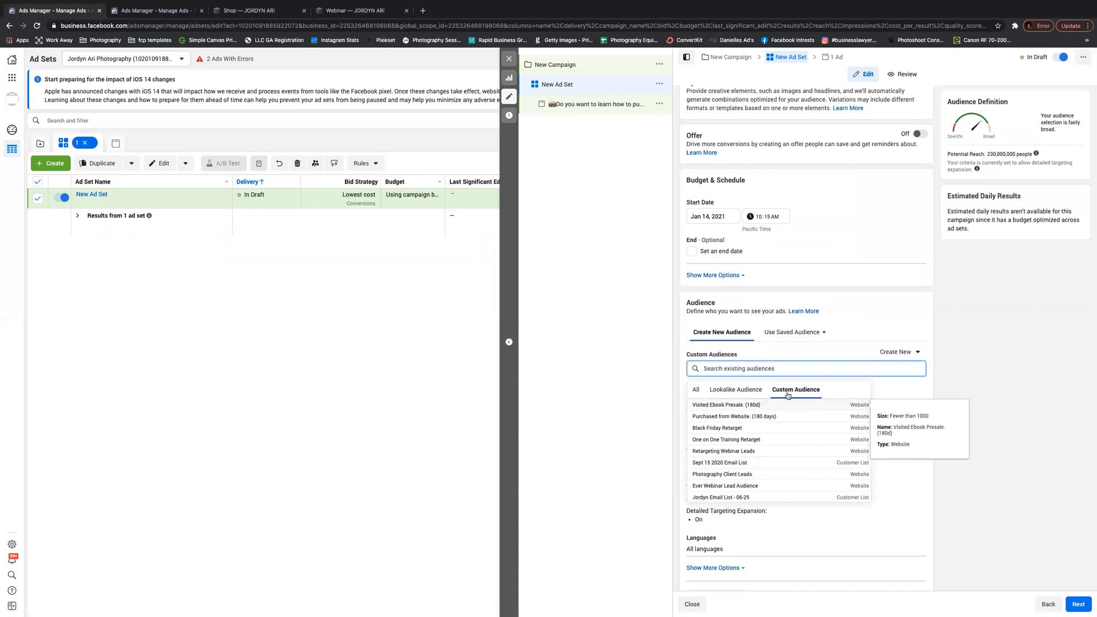
left_click(736, 389)
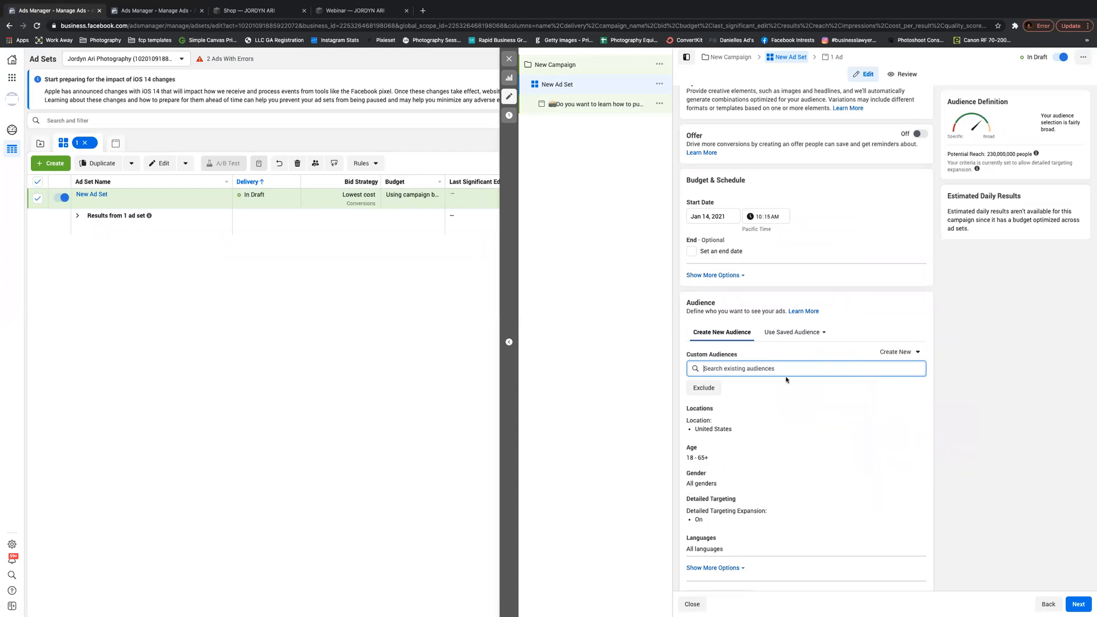
- Reopen the custom audience list, view the Create New audience options, then dismiss them
left_click(804, 368)
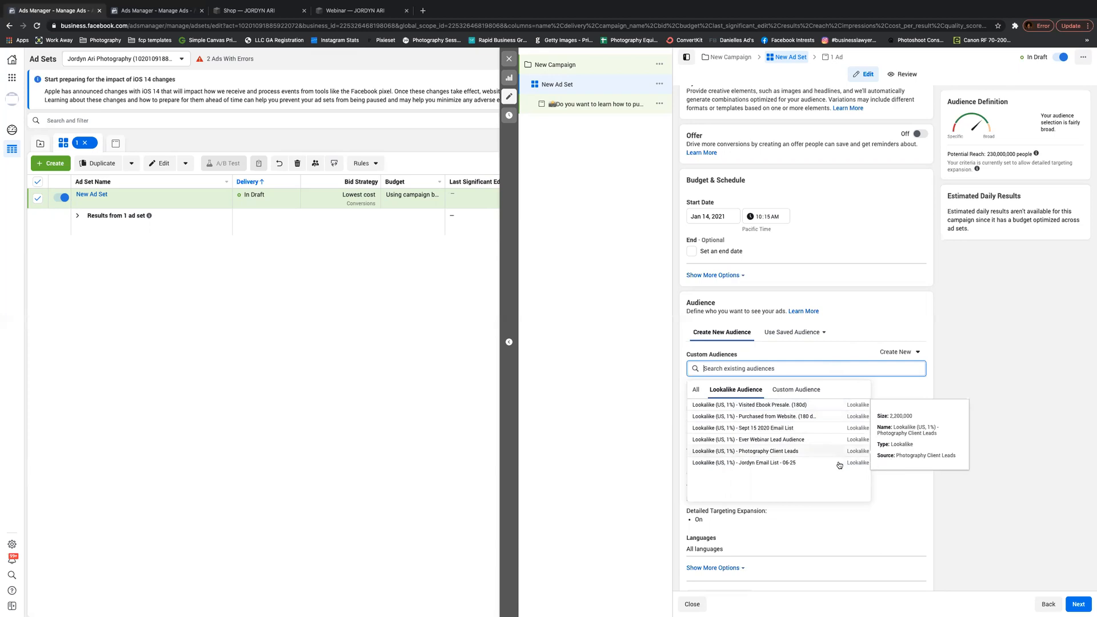
left_click(796, 389)
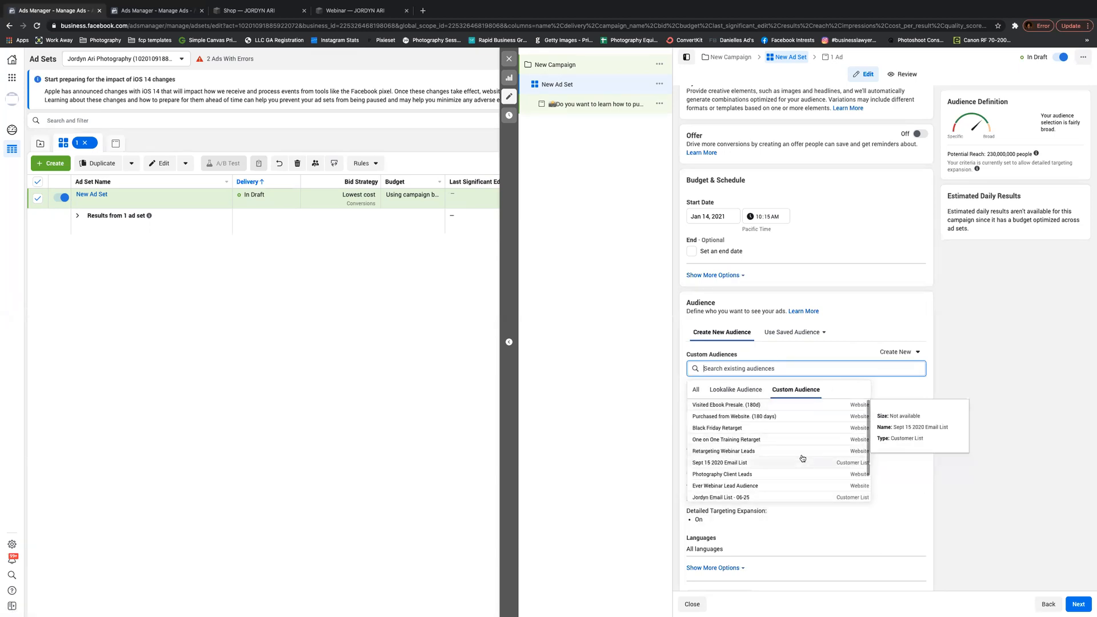
mouse_move(798, 417)
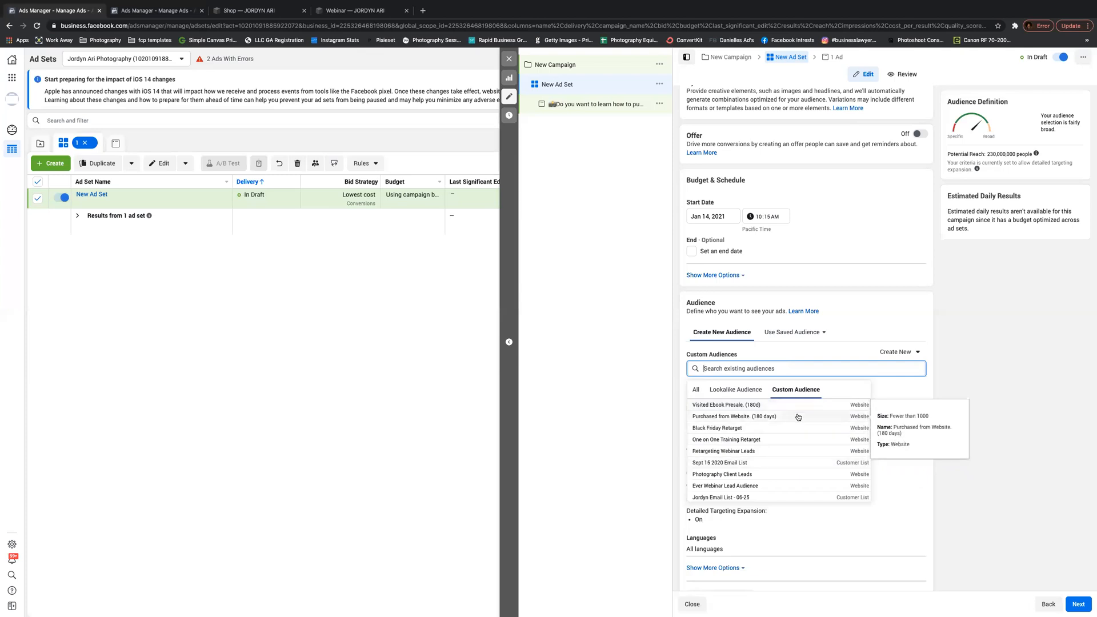
mouse_move(798, 450)
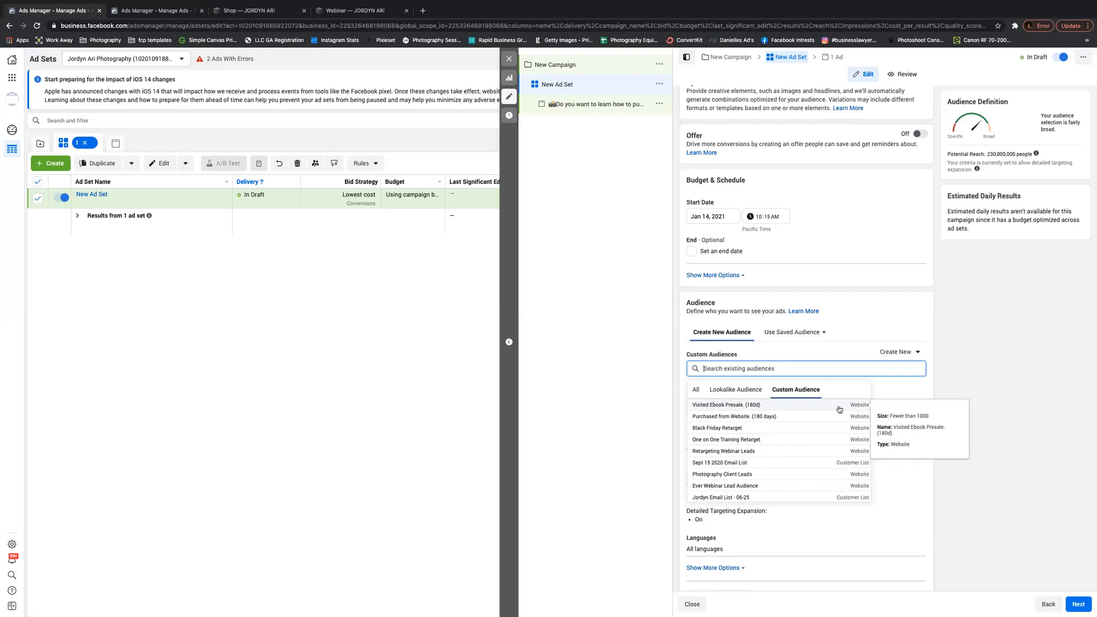
mouse_move(610, 336)
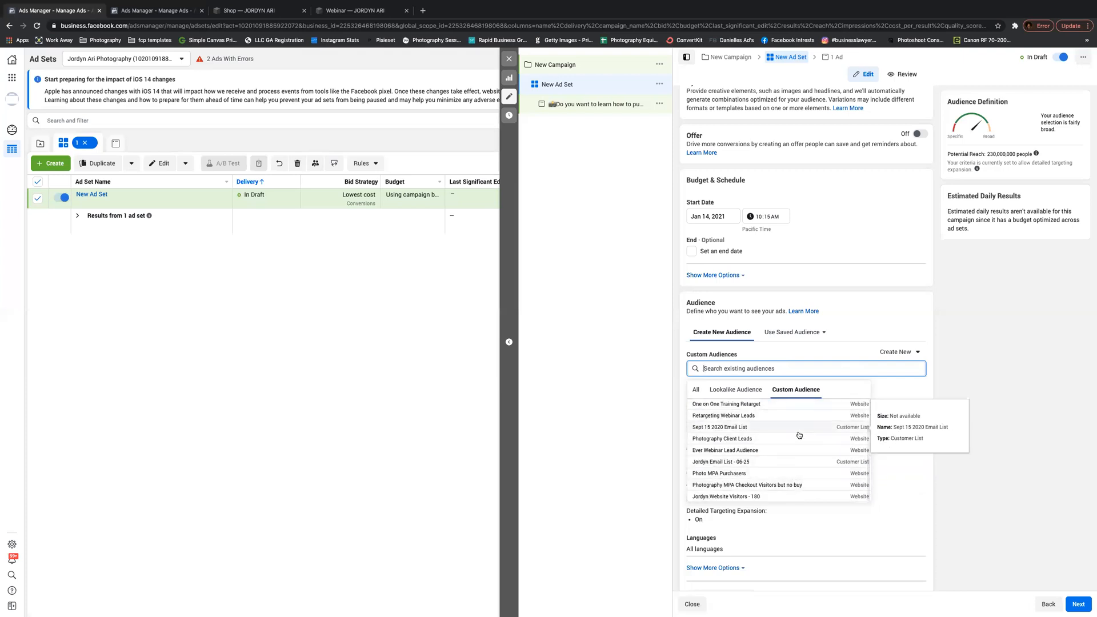
mouse_move(810, 439)
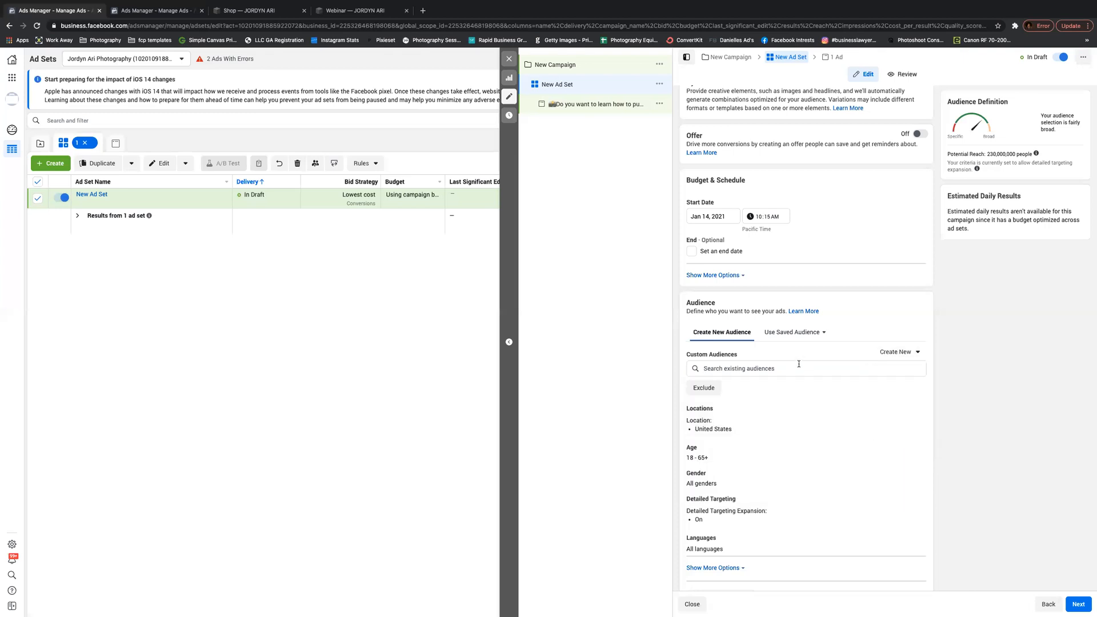
left_click(898, 351)
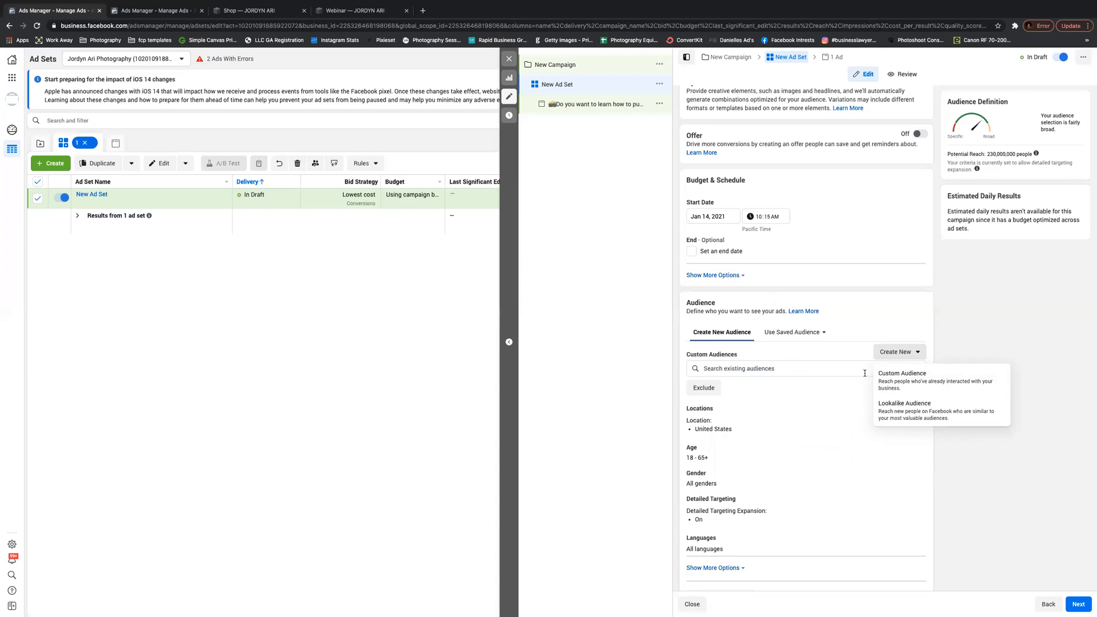
left_click(559, 183)
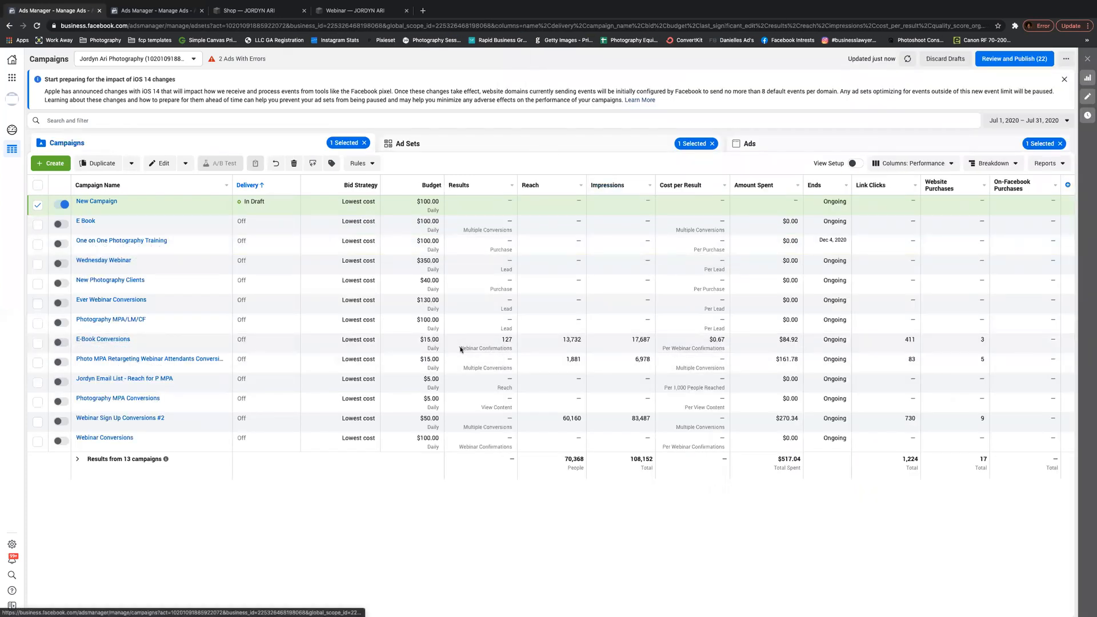
- View New Campaign's ad set and ads, then bring up the Webinar landing page
left_click(409, 143)
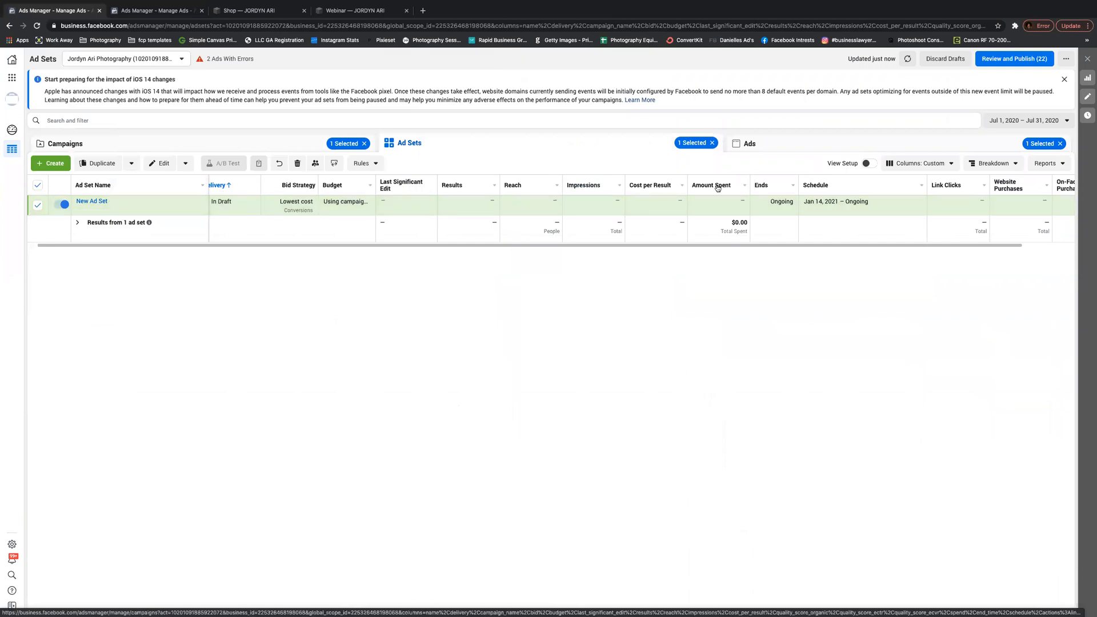
left_click(750, 143)
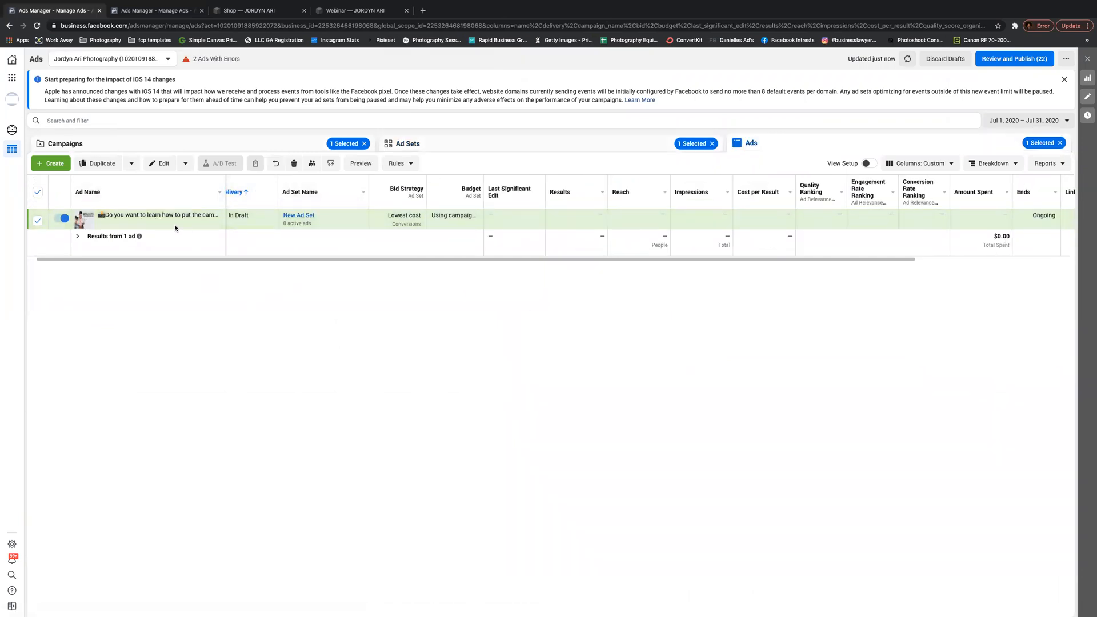
left_click(358, 10)
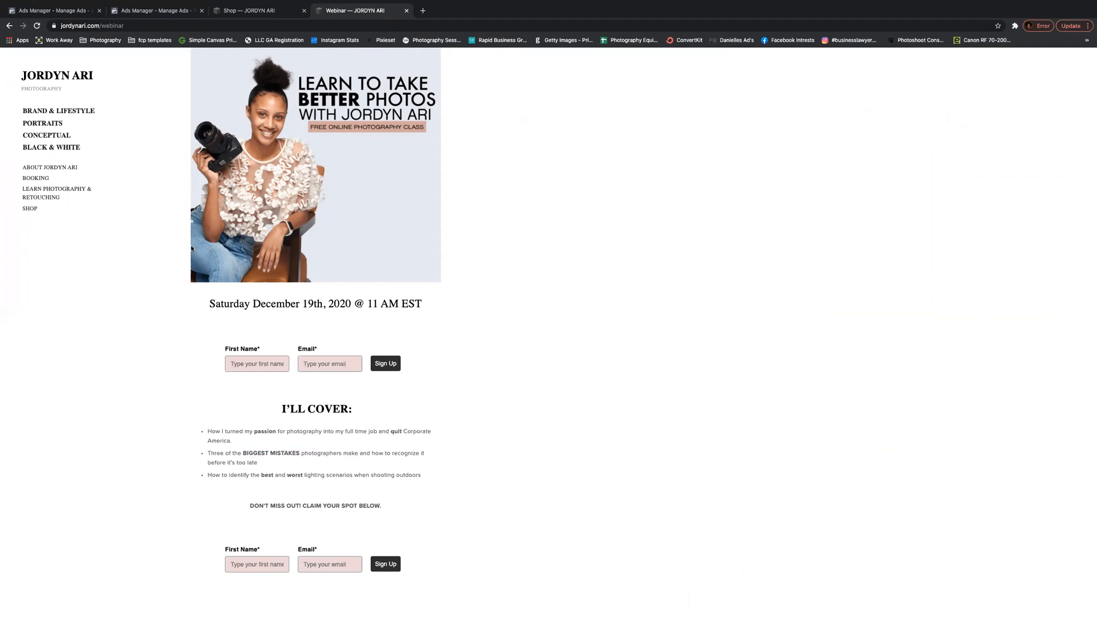
mouse_move(330, 193)
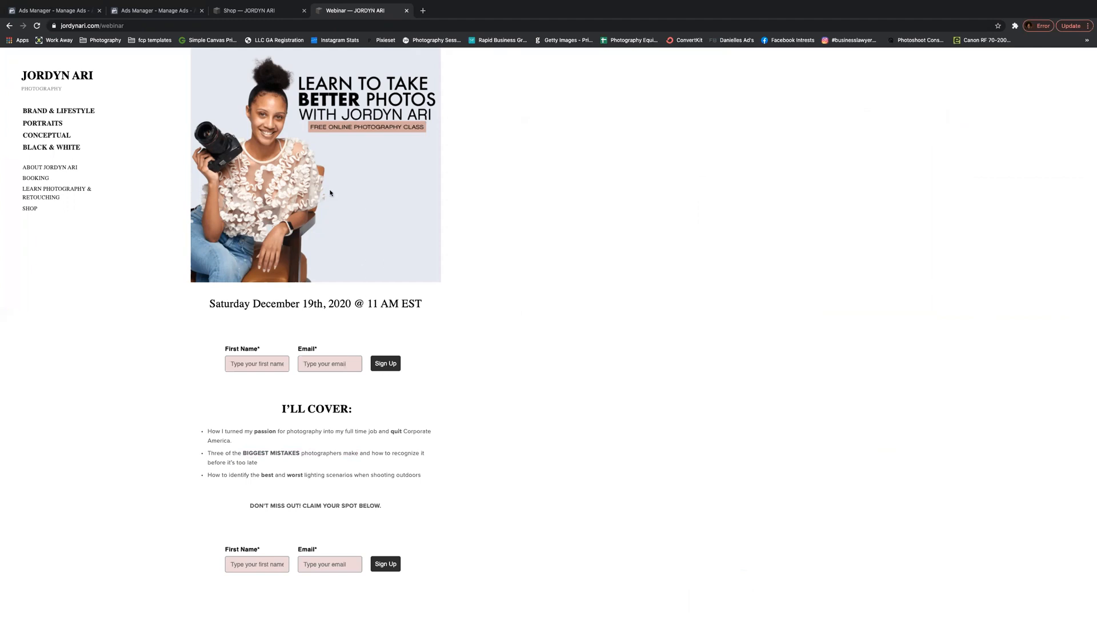
mouse_move(283, 544)
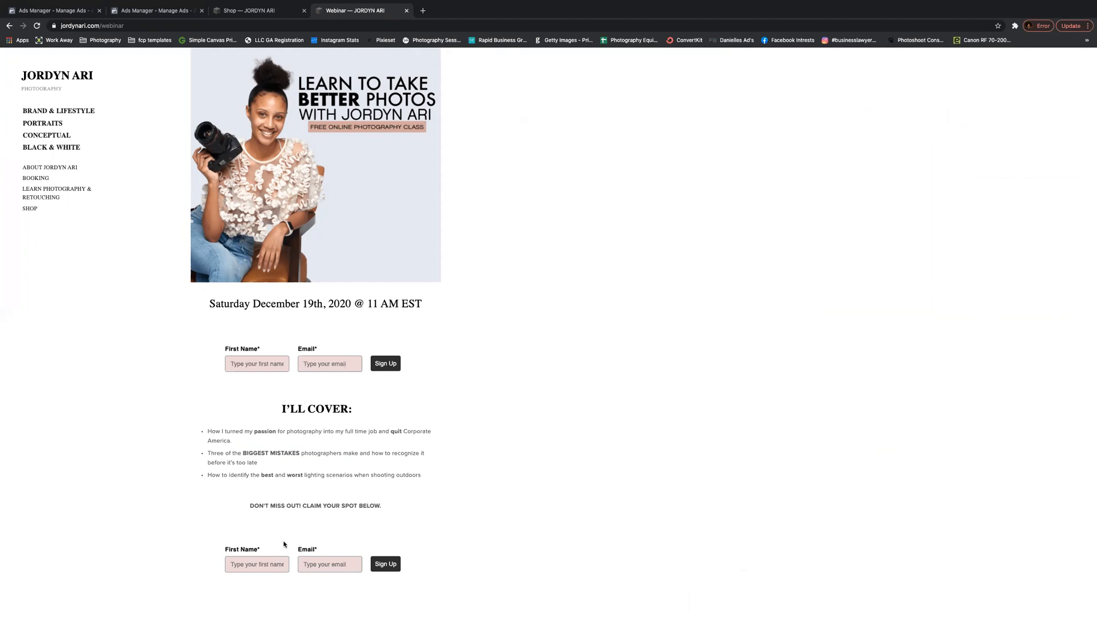
mouse_move(283, 501)
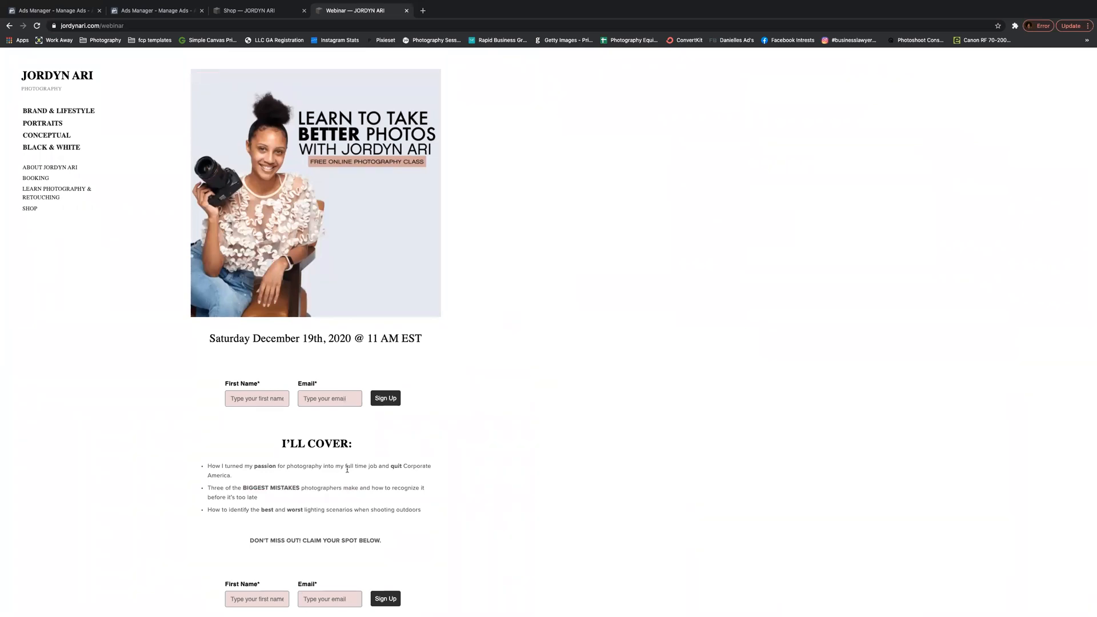
mouse_move(294, 518)
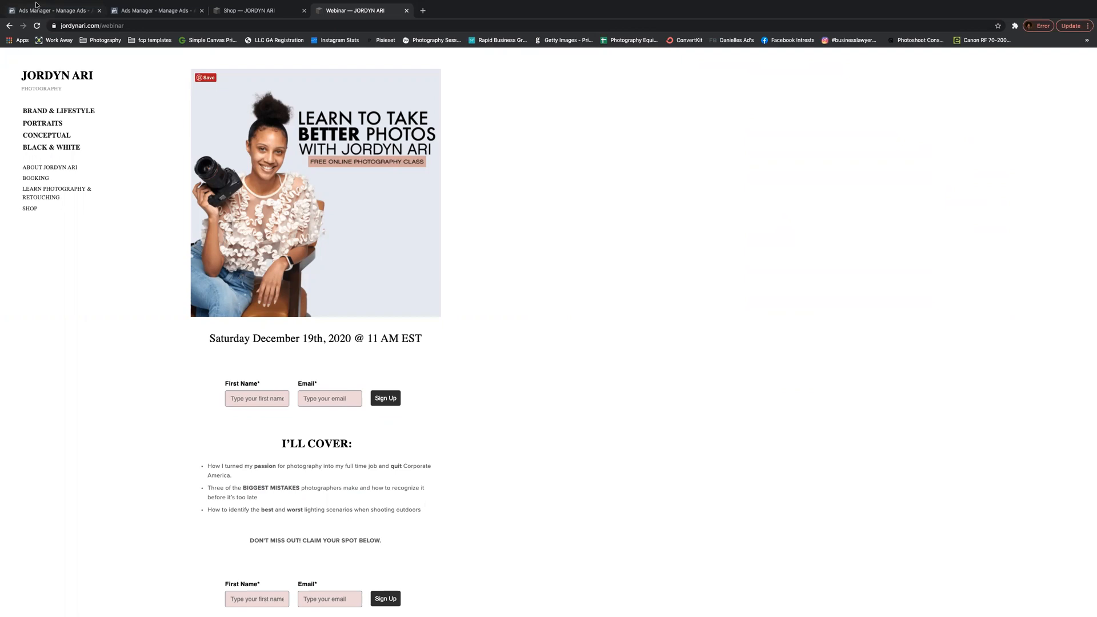
mouse_move(243, 560)
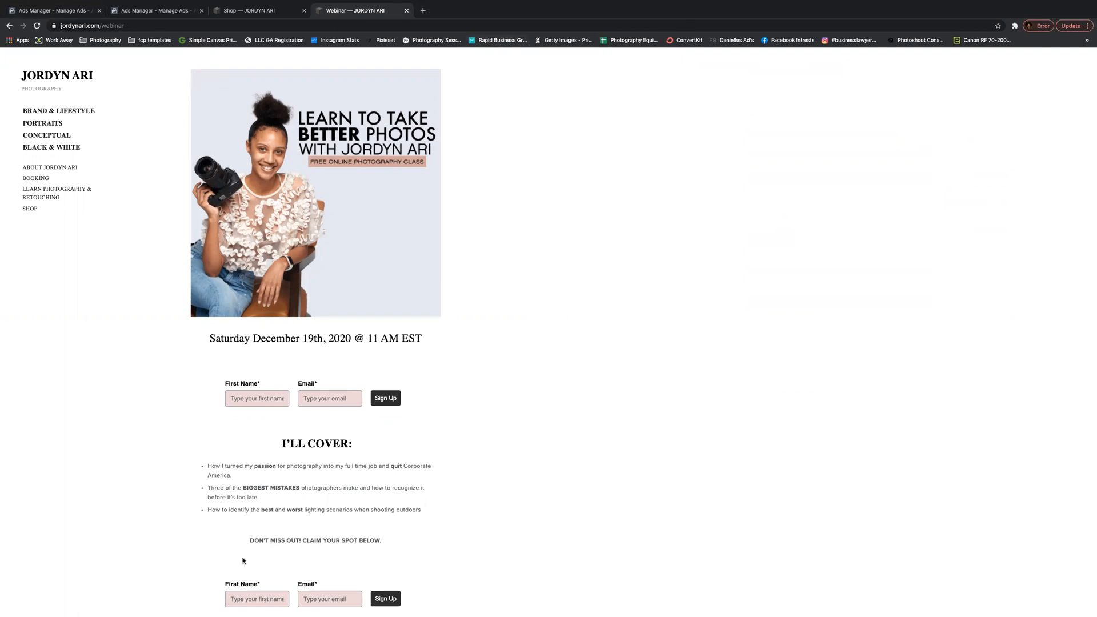
mouse_move(566, 40)
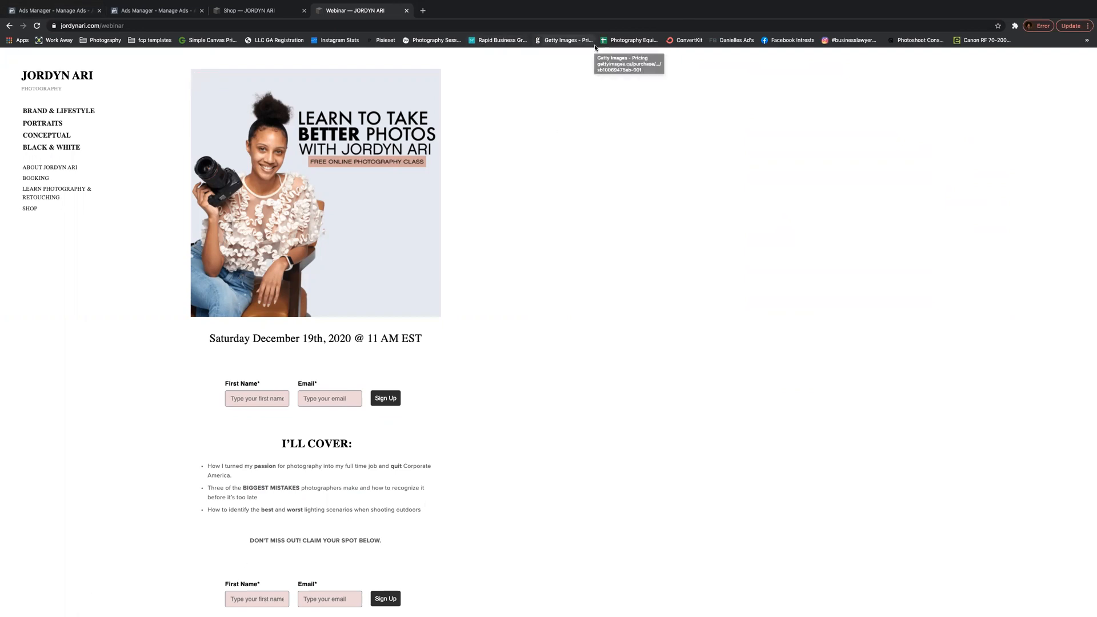